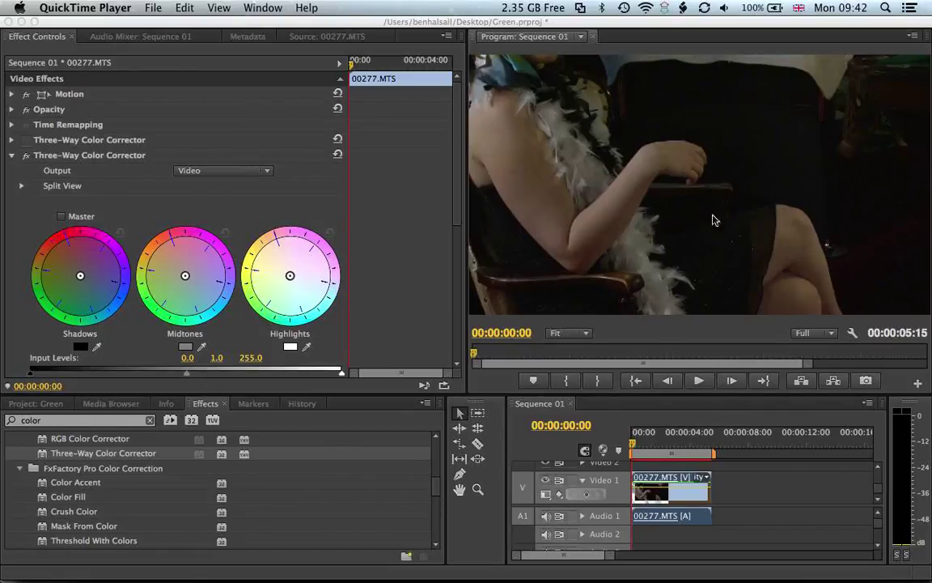
pyautogui.moveTo(669, 467)
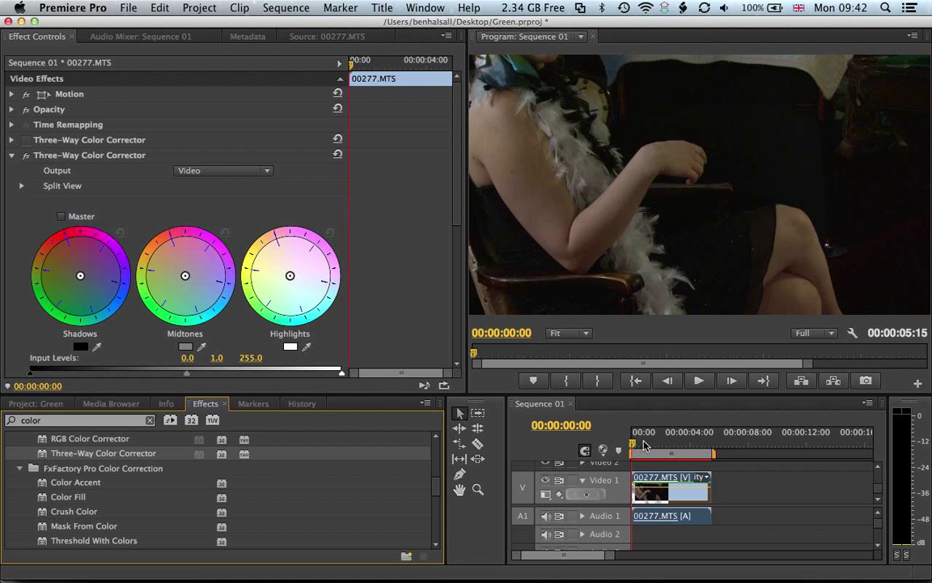
# - Move the playhead to 00:00:03:01, where the green Dentyne pack is visible
pyautogui.click(647, 446)
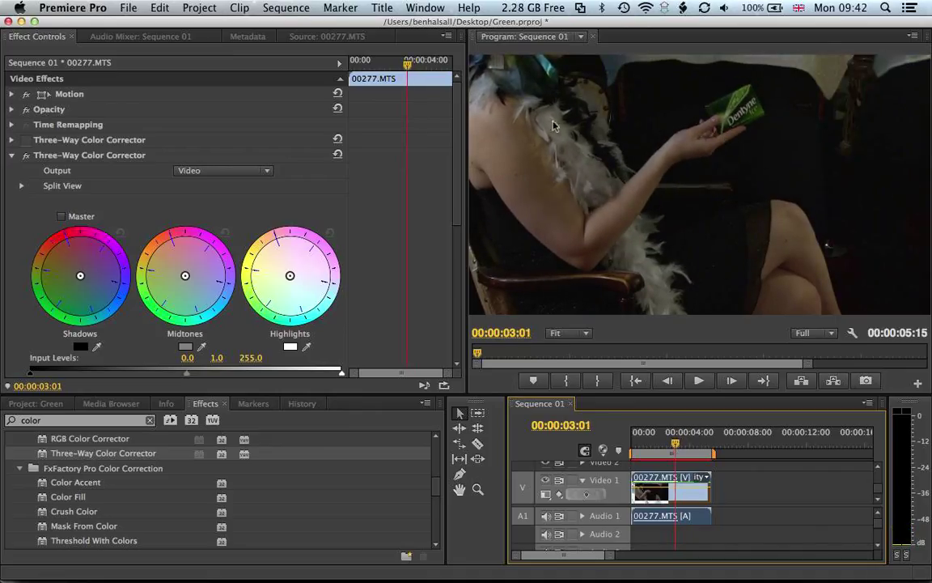
pyautogui.moveTo(712, 183)
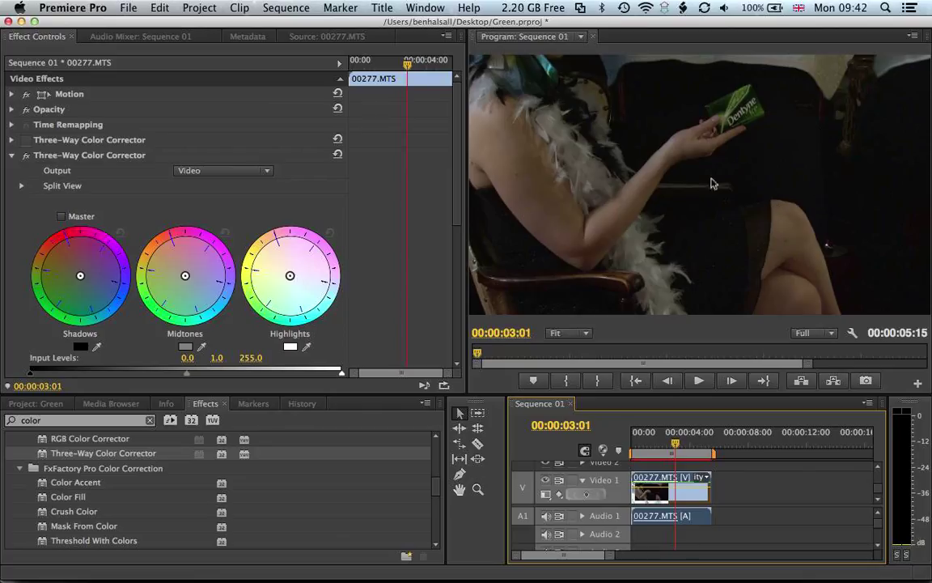
pyautogui.moveTo(708, 212)
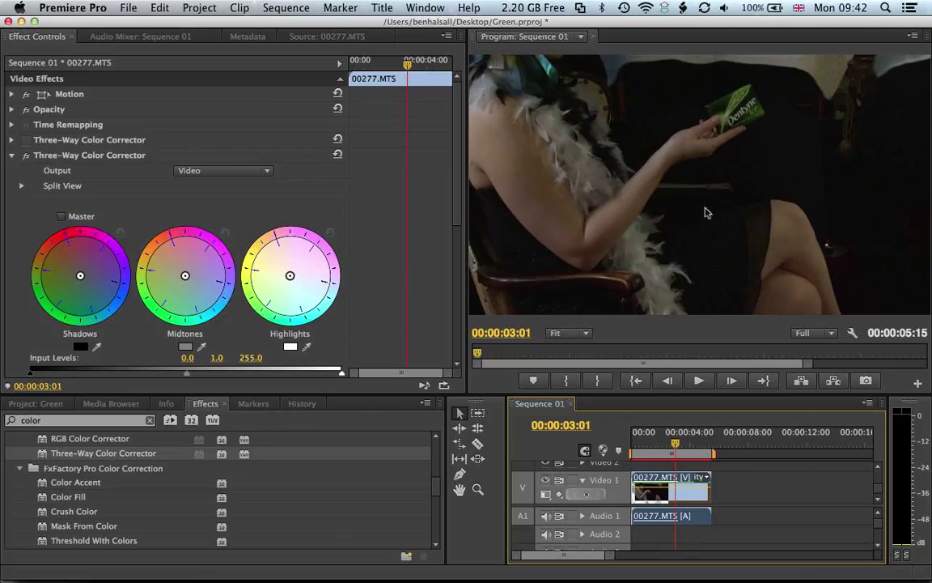
pyautogui.moveTo(714, 134)
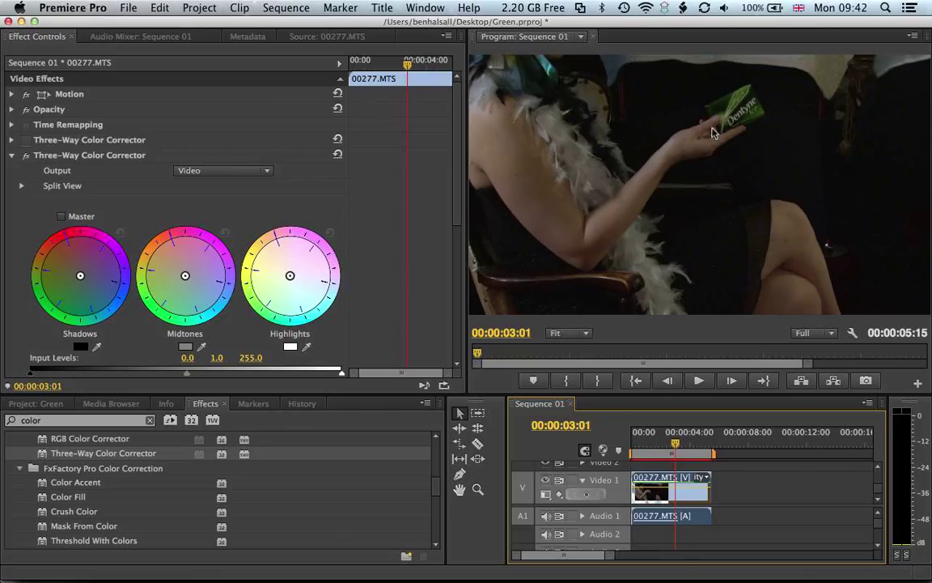
pyautogui.moveTo(769, 99)
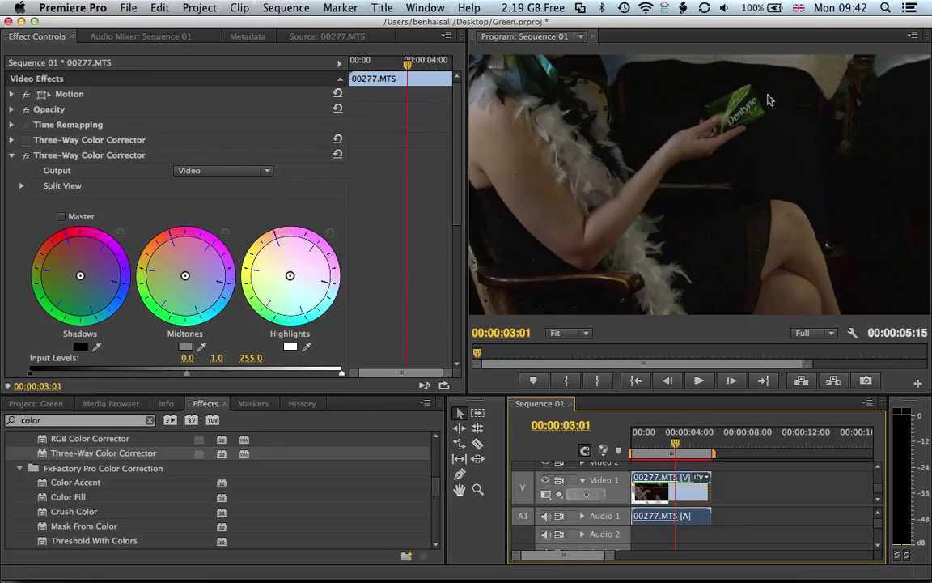
pyautogui.moveTo(730, 138)
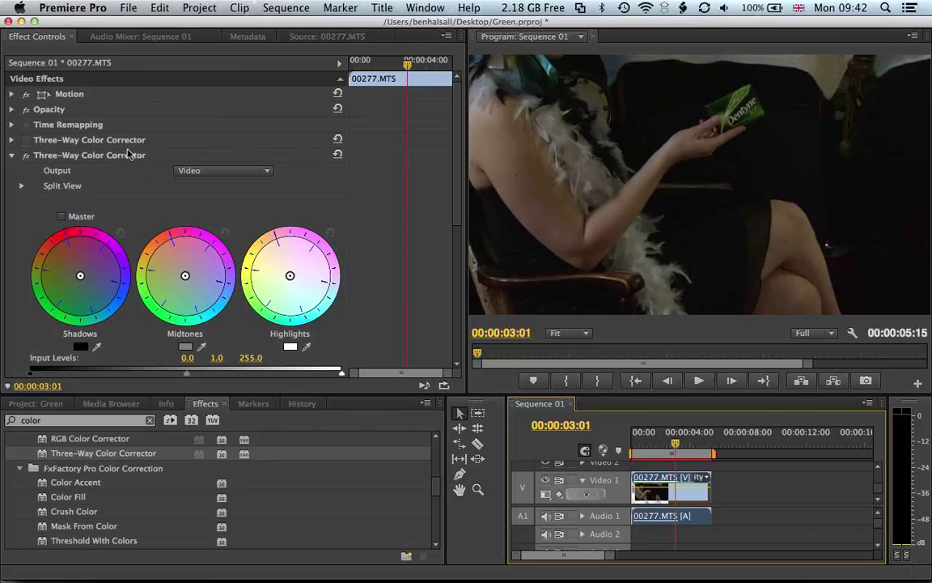
pyautogui.moveTo(726, 136)
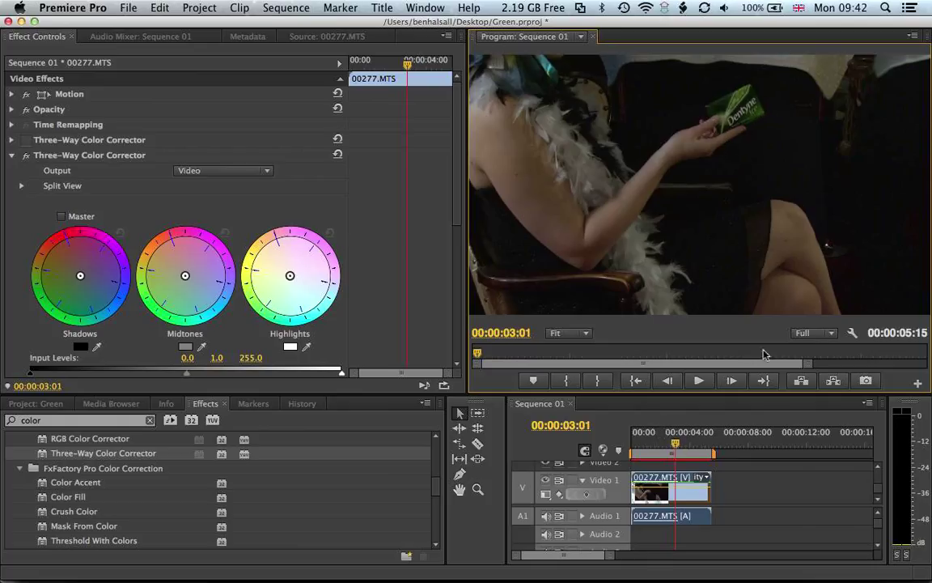
# - Zoom the Program Monitor to 100% and nudge the playhead back to 00:00:02:28
pyautogui.click(568, 332)
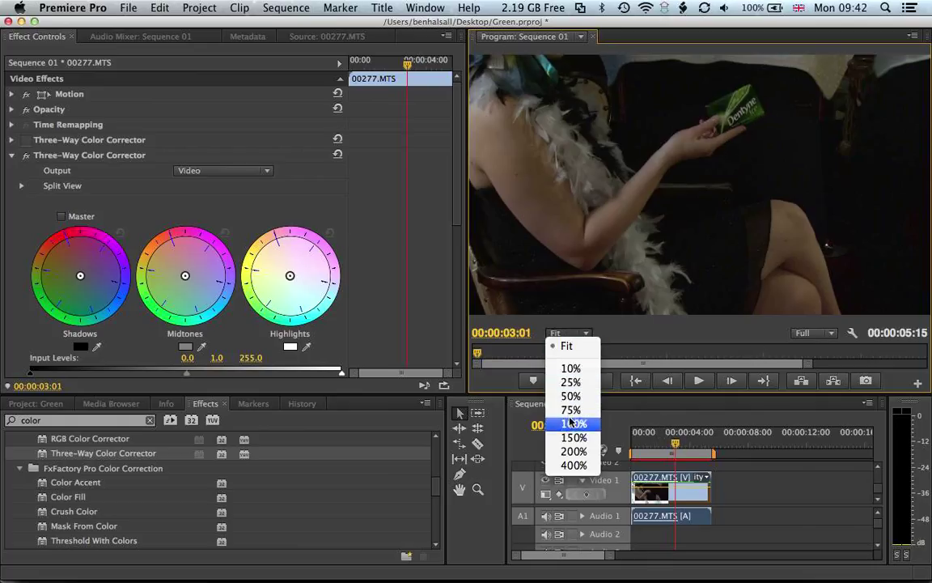
pyautogui.click(571, 423)
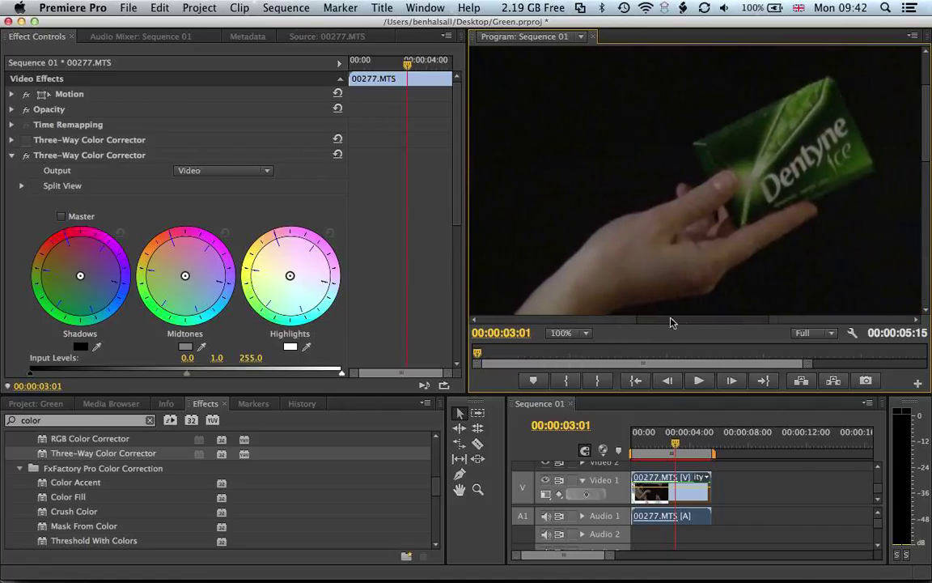
pyautogui.moveTo(676, 455)
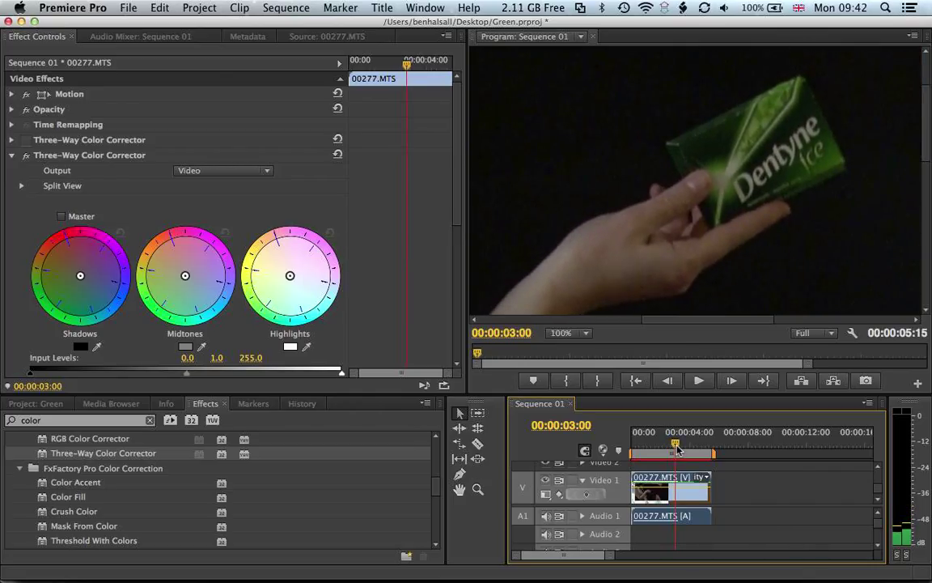
pyautogui.moveTo(676, 443); pyautogui.dragTo(674, 443)
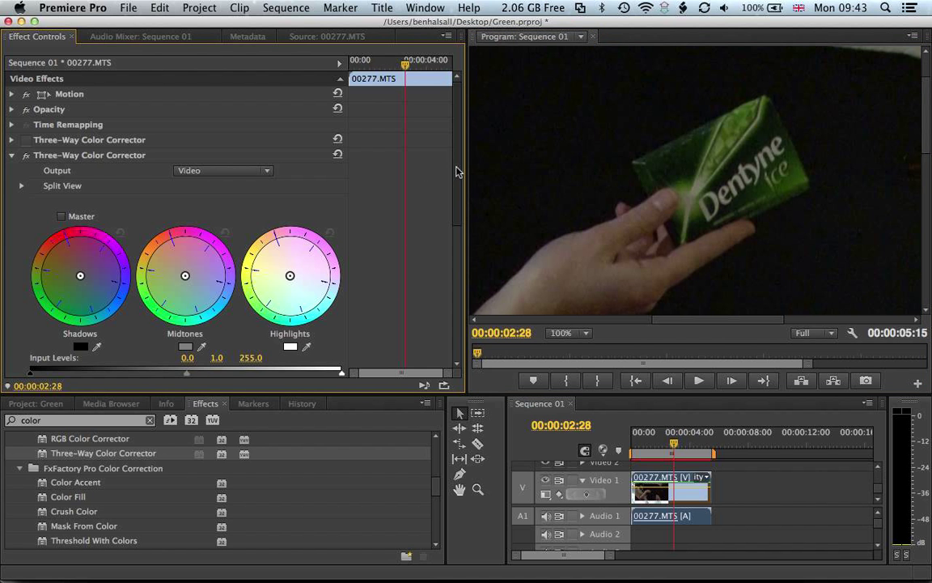
# - Expand the Three-Way Color Corrector's Saturation settings and enter 100.00
pyautogui.scroll(-3)
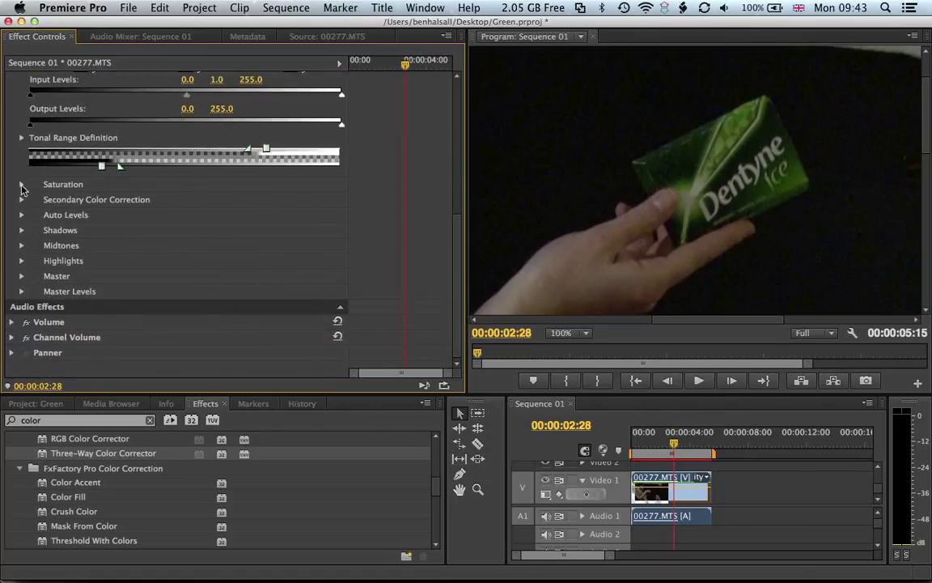
pyautogui.click(21, 184)
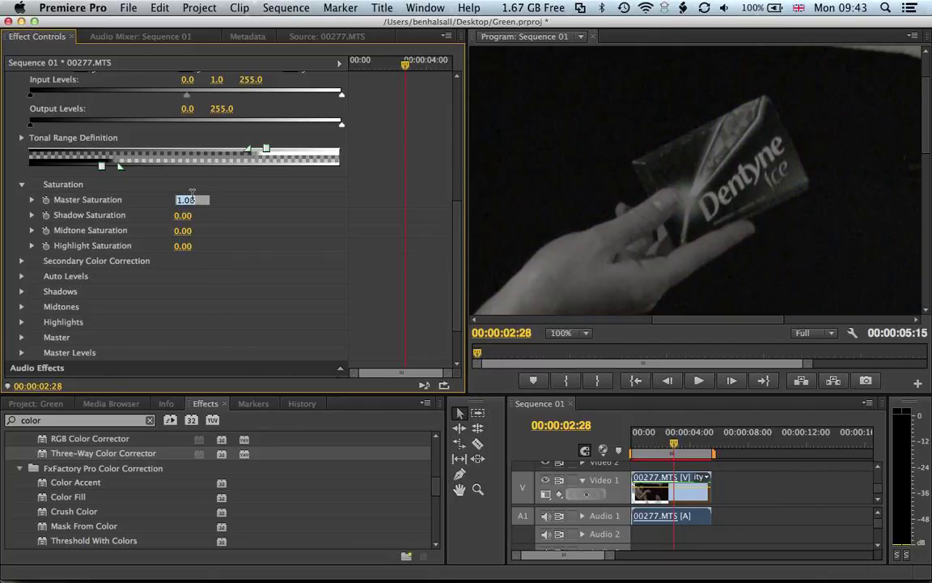
pyautogui.write('100.00')
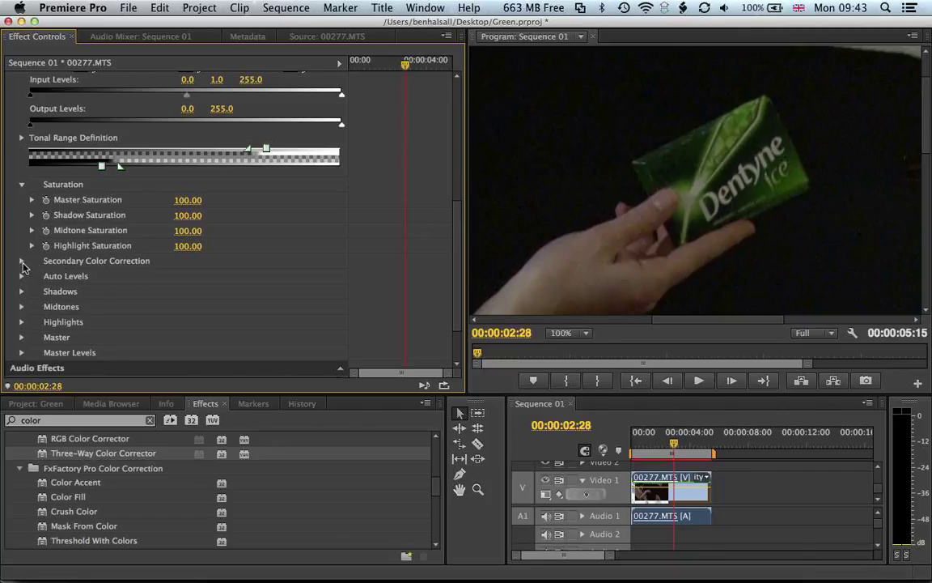
# - Expand Secondary Color Correction and its Hue range and threshold controls
pyautogui.click(21, 261)
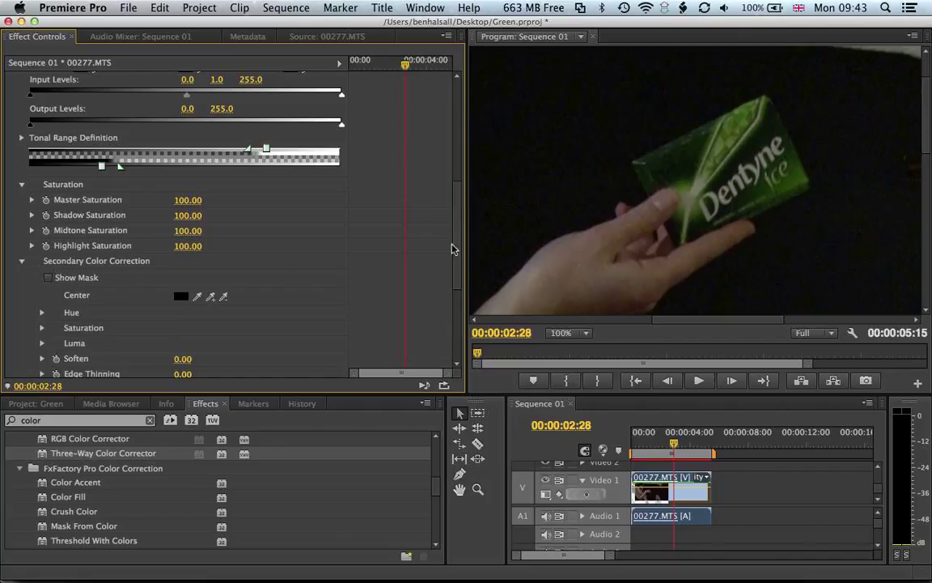
pyautogui.scroll(3)
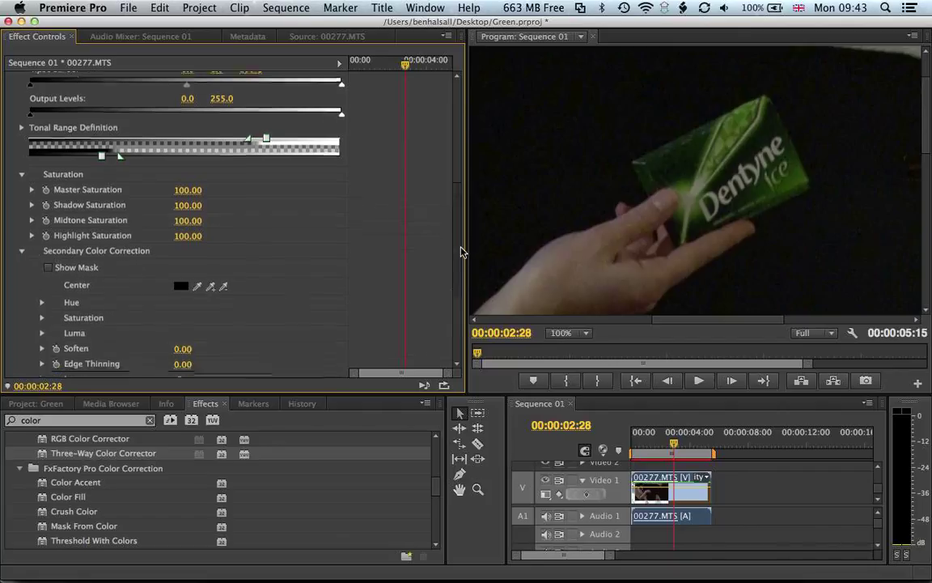
pyautogui.scroll(-3)
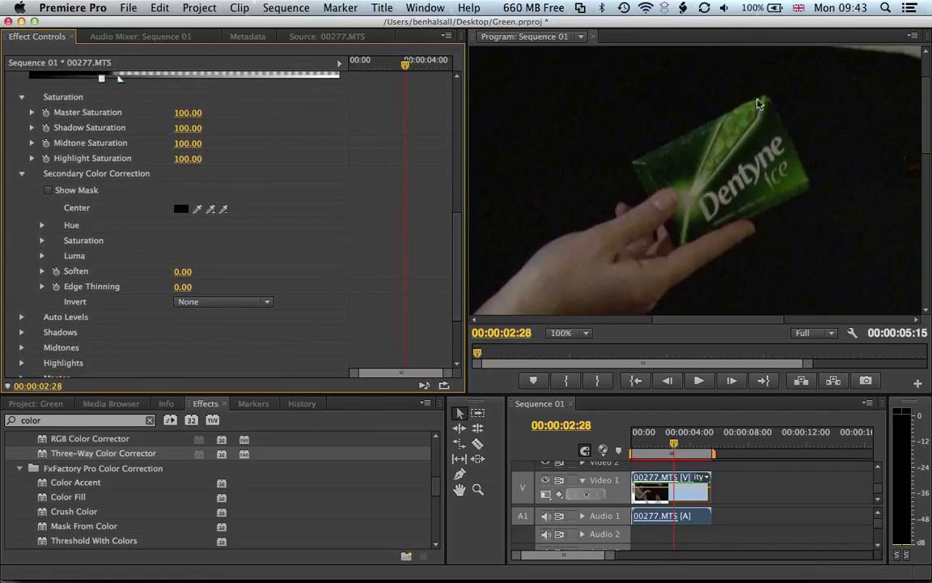
pyautogui.moveTo(619, 212)
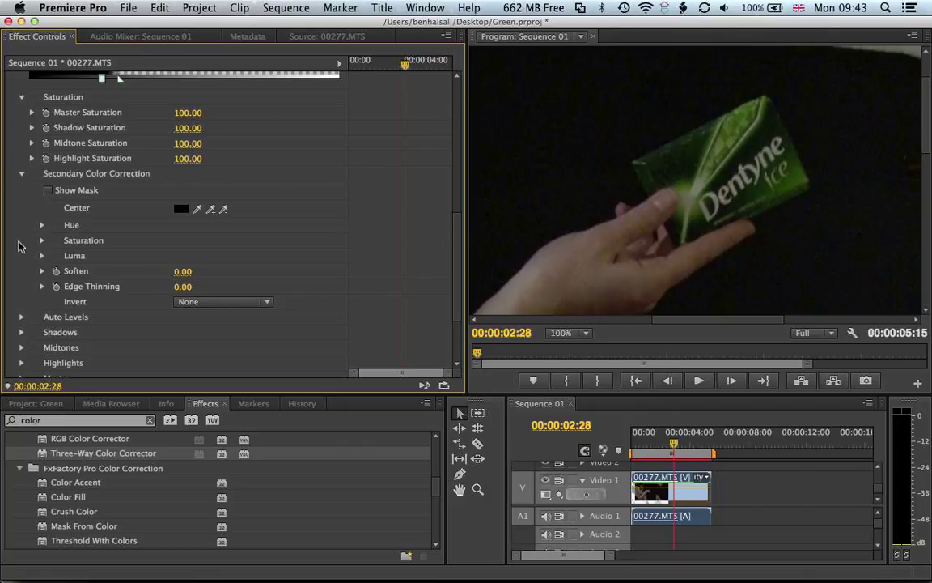
pyautogui.click(42, 225)
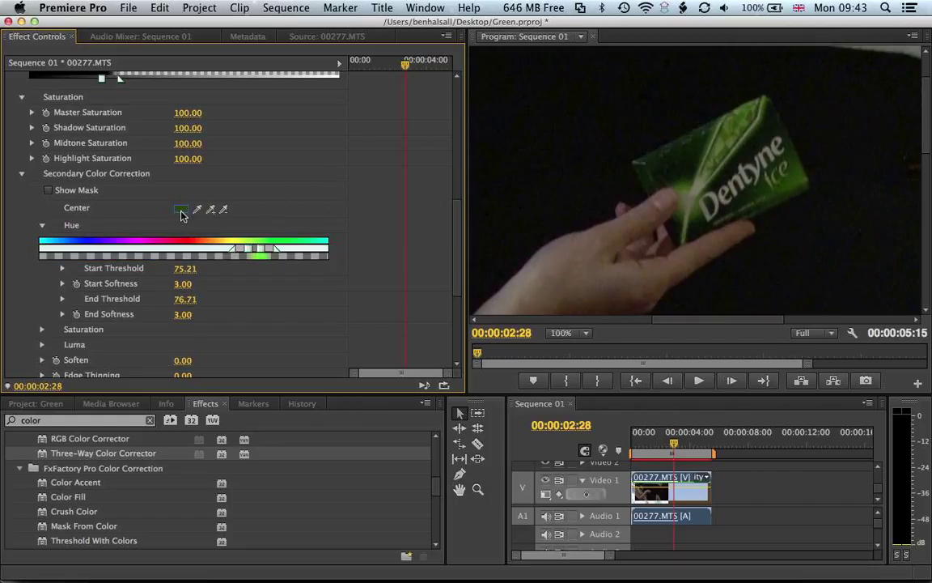
# - Set the secondary correction's Center colour to pure green #00FF00
pyautogui.click(181, 208)
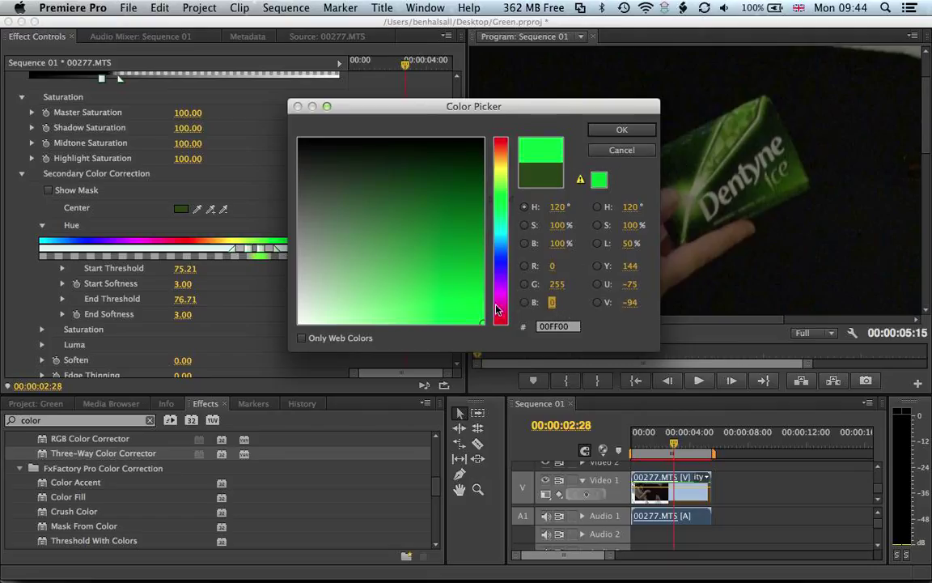
pyautogui.click(621, 129)
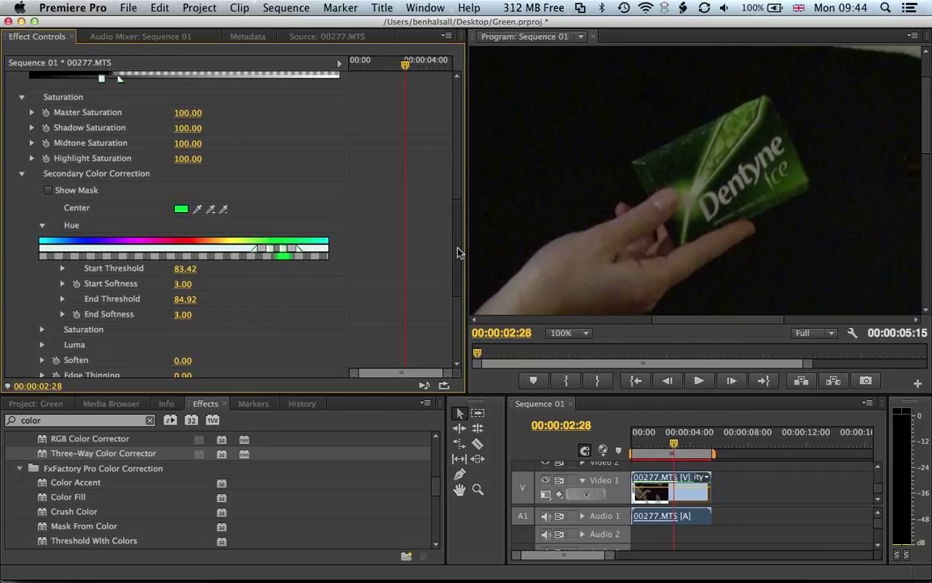
pyautogui.scroll(3)
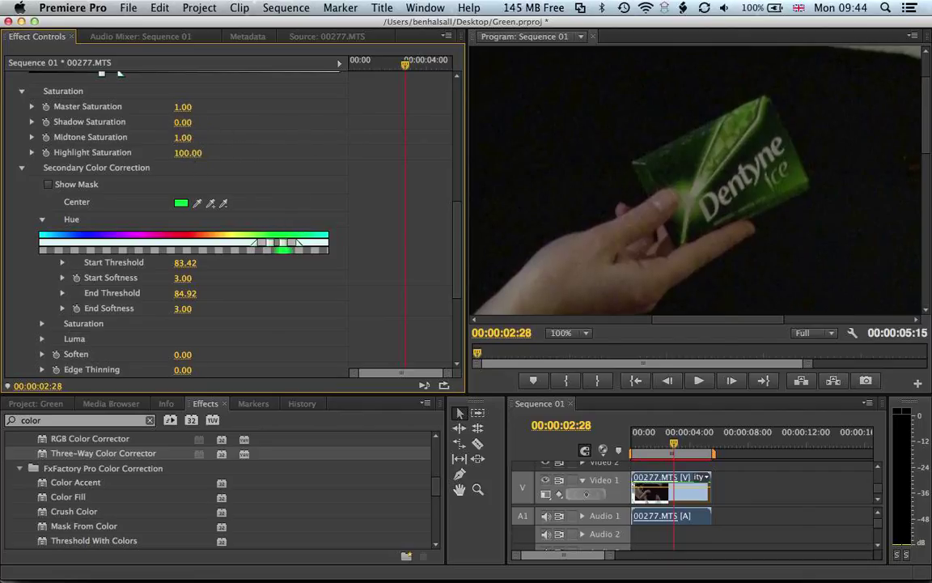
pyautogui.click(183, 136)
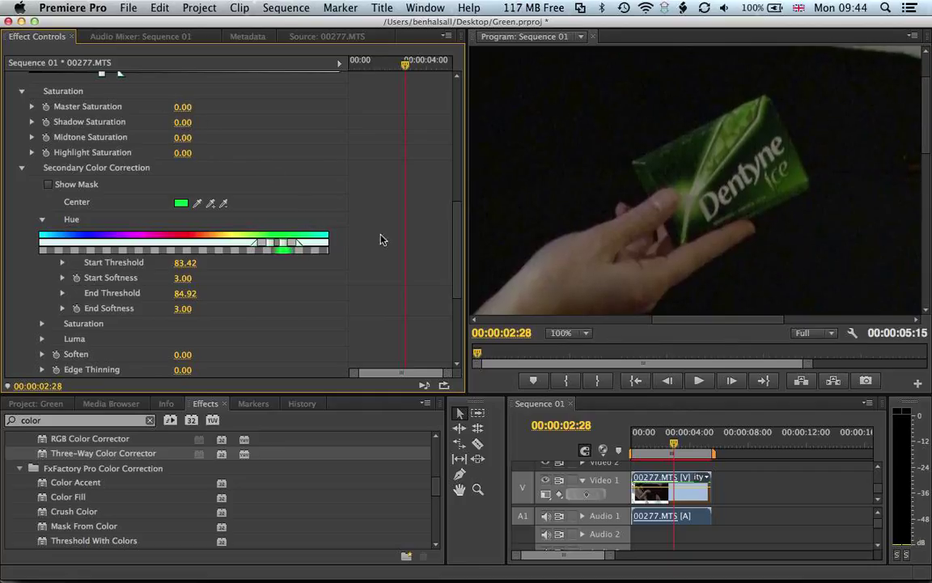
pyautogui.scroll(-3)
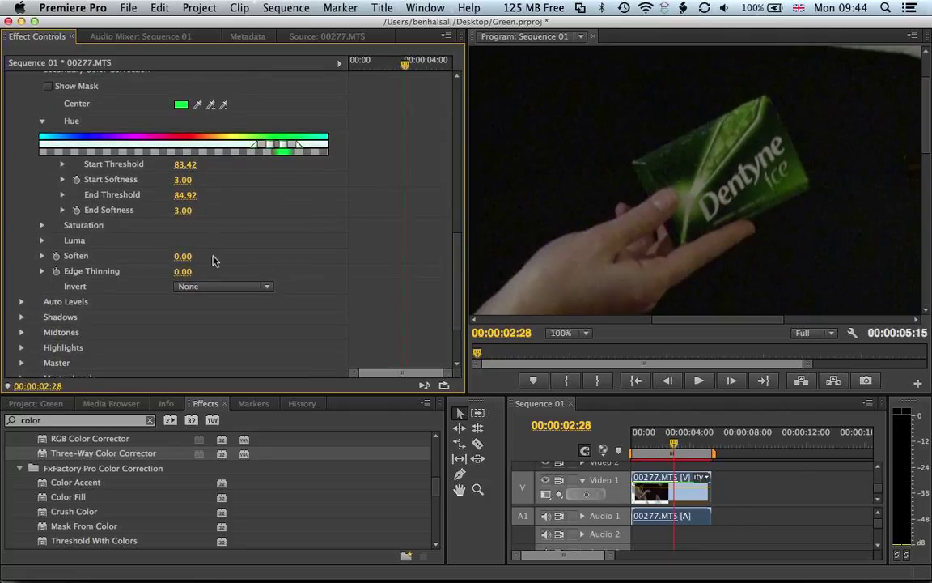
pyautogui.moveTo(93, 247)
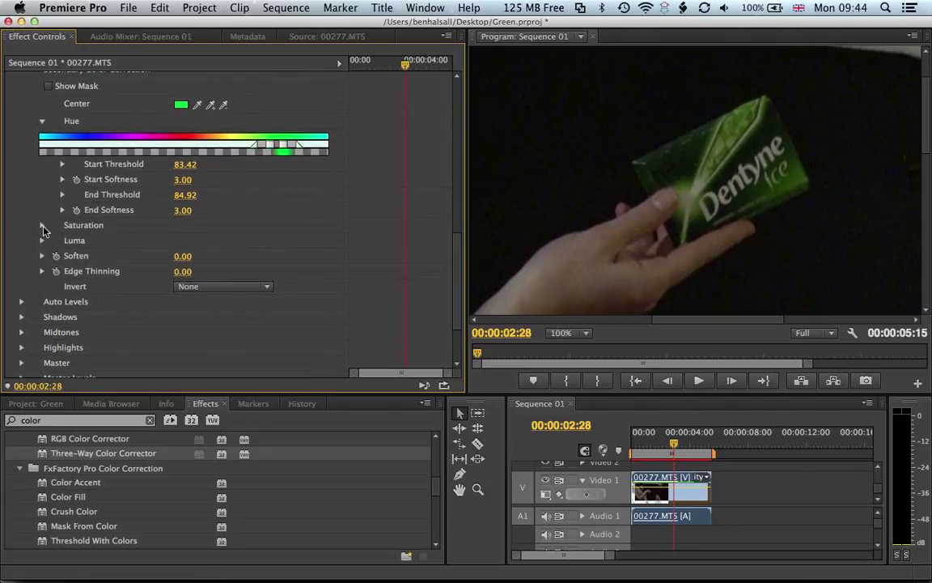
# - Widen the green hue range to about 81–87 and extend the Luma range to 100
pyautogui.click(42, 225)
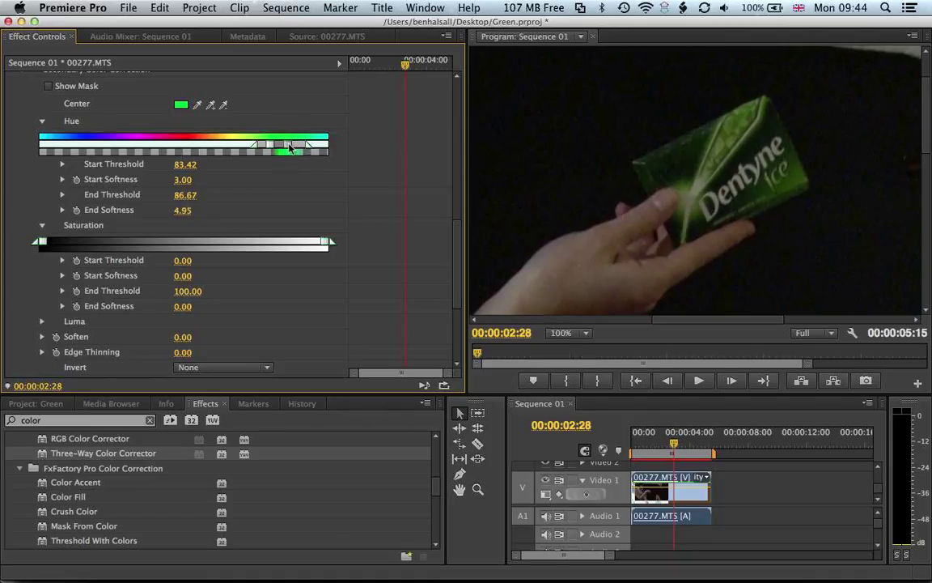
pyautogui.moveTo(289, 148); pyautogui.dragTo(255, 148)
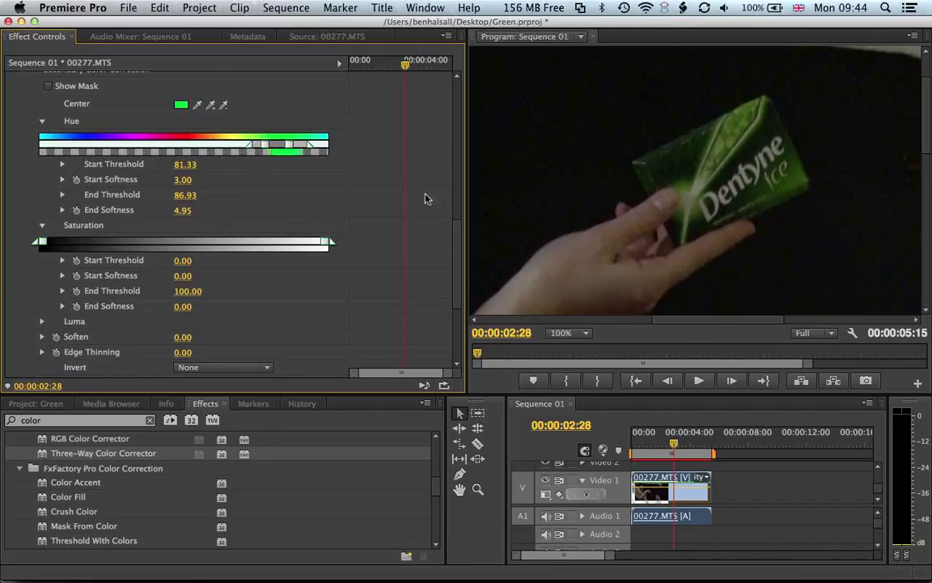
pyautogui.scroll(-3)
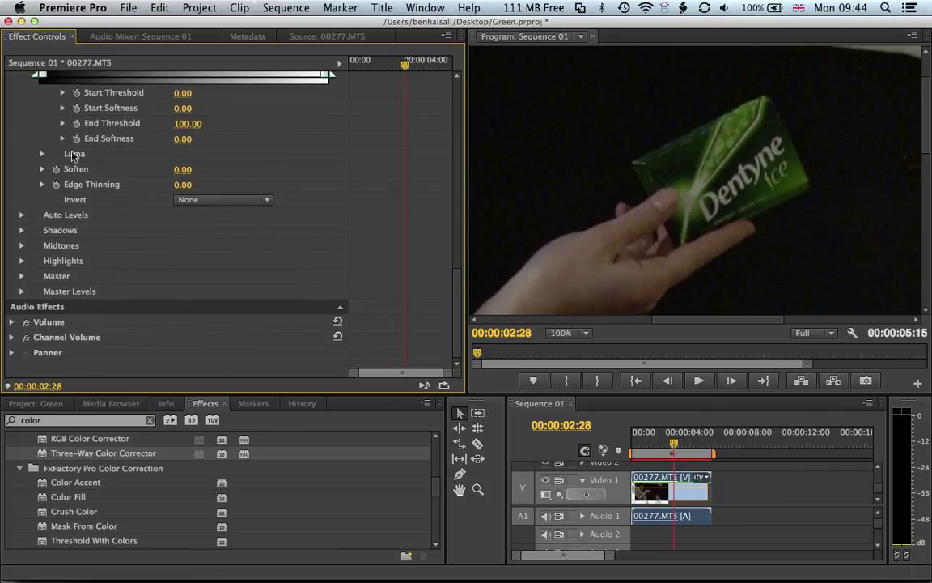
pyautogui.click(42, 154)
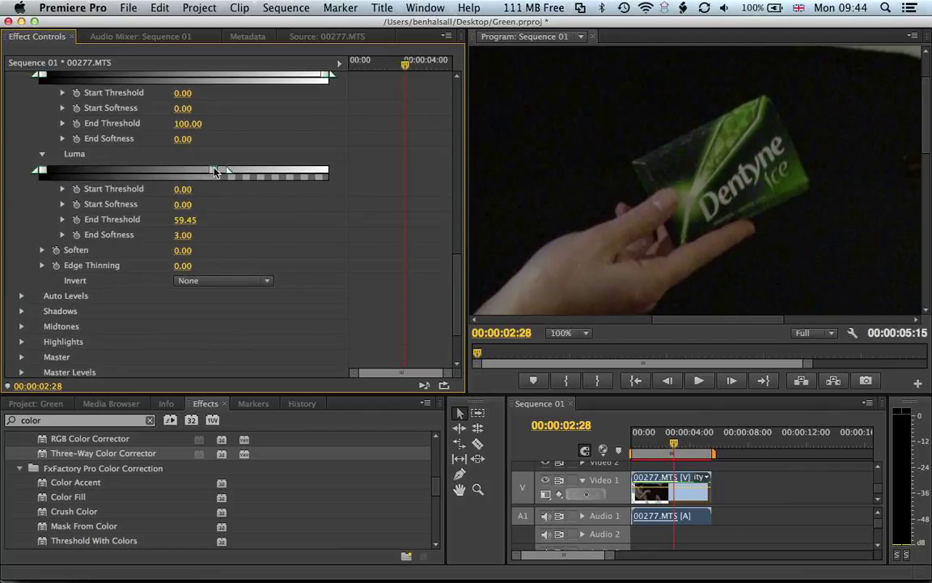
pyautogui.moveTo(214, 171); pyautogui.dragTo(328, 171)
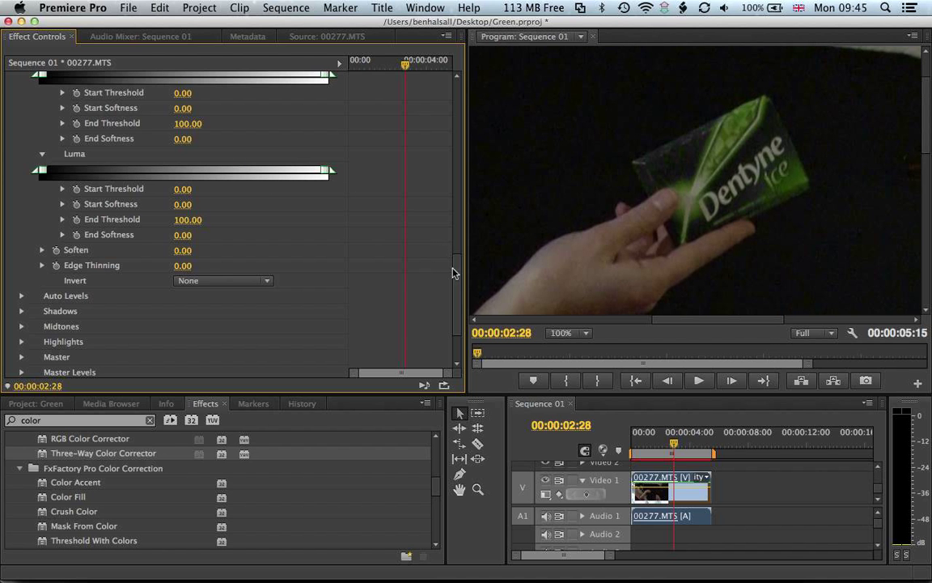
pyautogui.scroll(3)
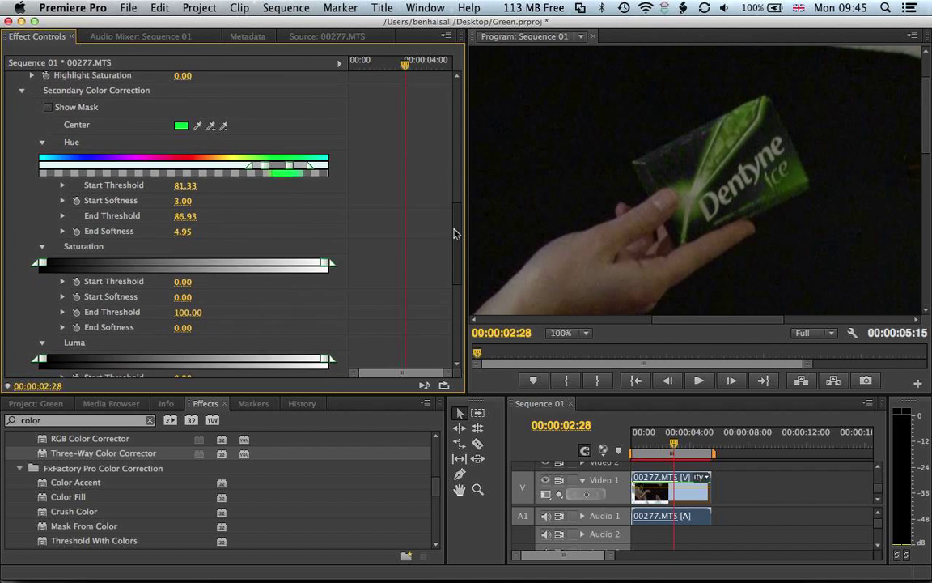
pyautogui.scroll(-3)
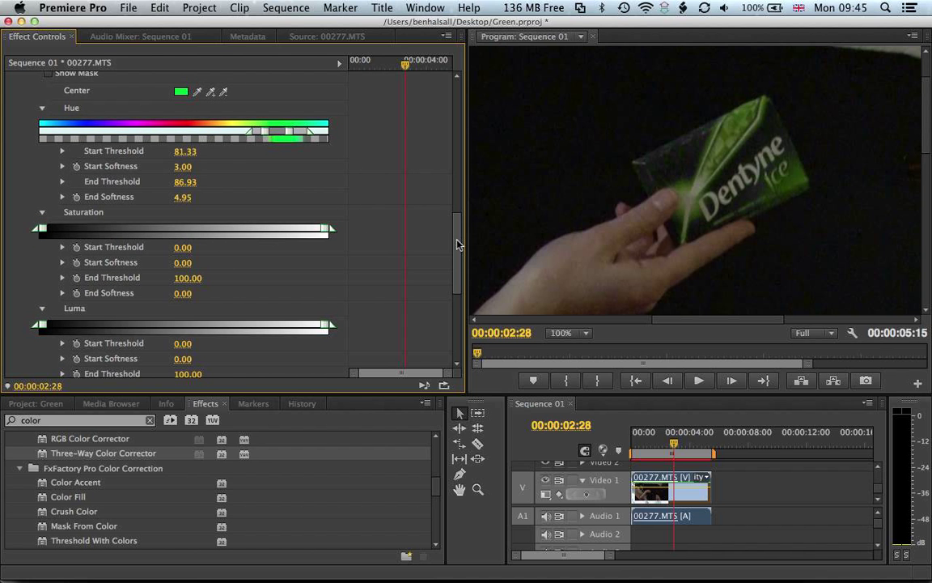
# - Adjust hue thresholds and softness so the range spans roughly 70 to 91
pyautogui.scroll(3)
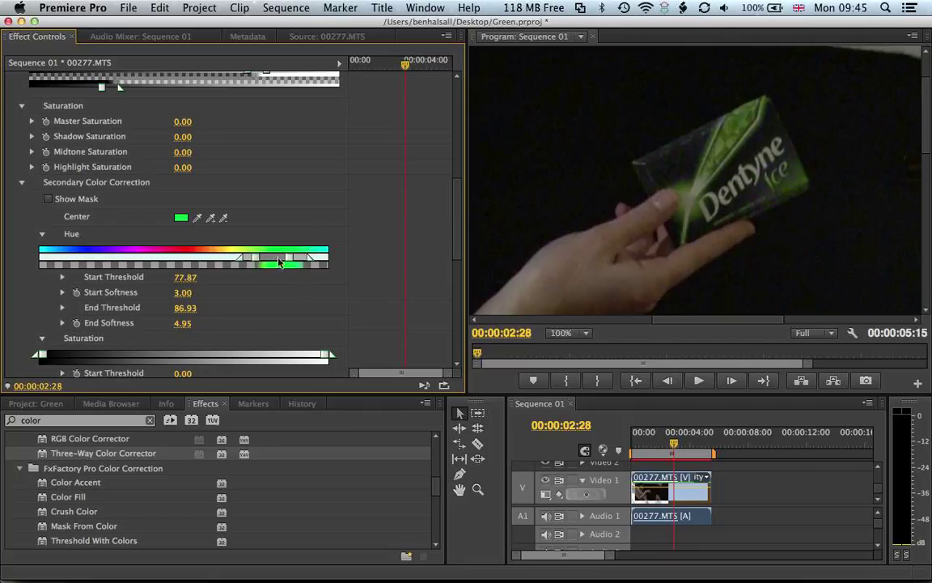
pyautogui.moveTo(275, 261); pyautogui.dragTo(304, 261)
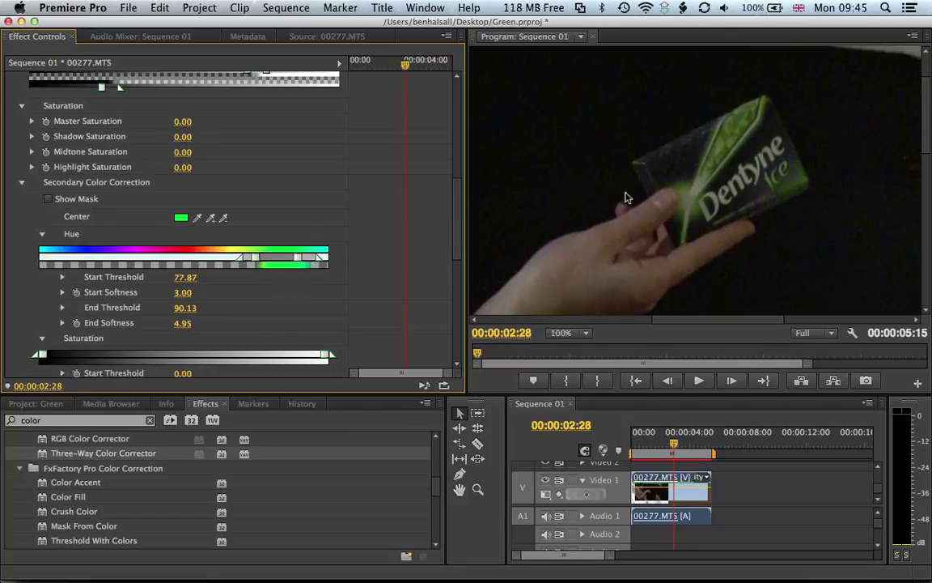
pyautogui.moveTo(251, 260); pyautogui.dragTo(235, 260)
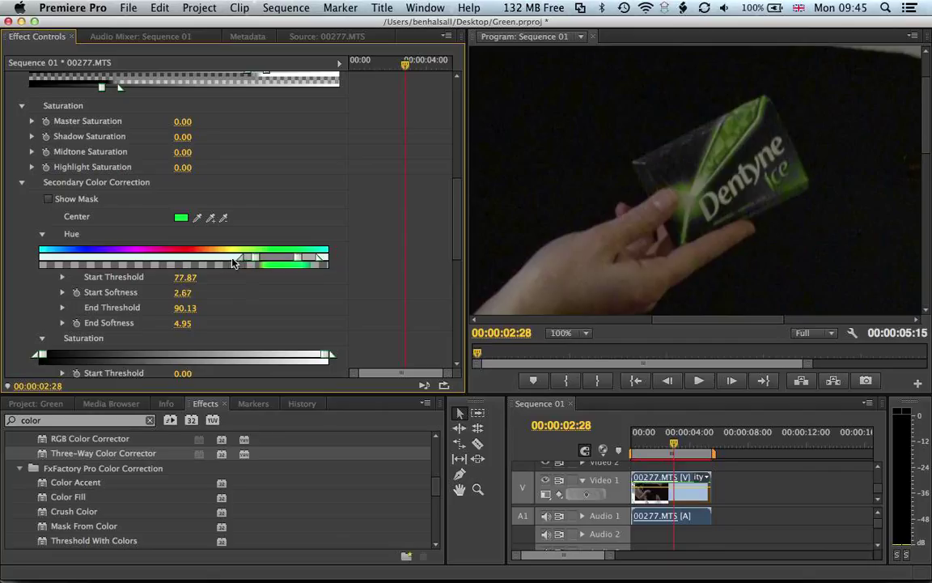
pyautogui.moveTo(240, 261); pyautogui.dragTo(251, 260)
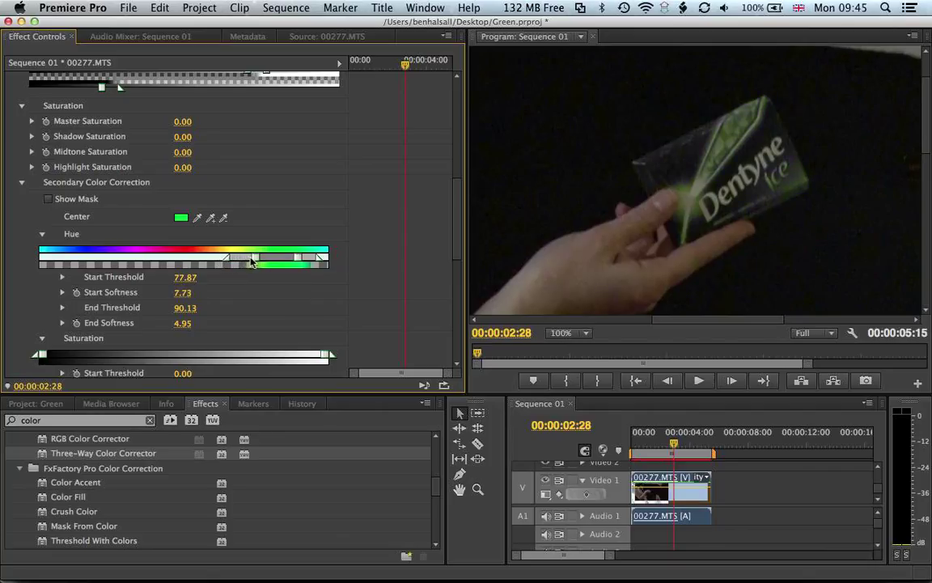
pyautogui.moveTo(251, 262); pyautogui.dragTo(235, 261)
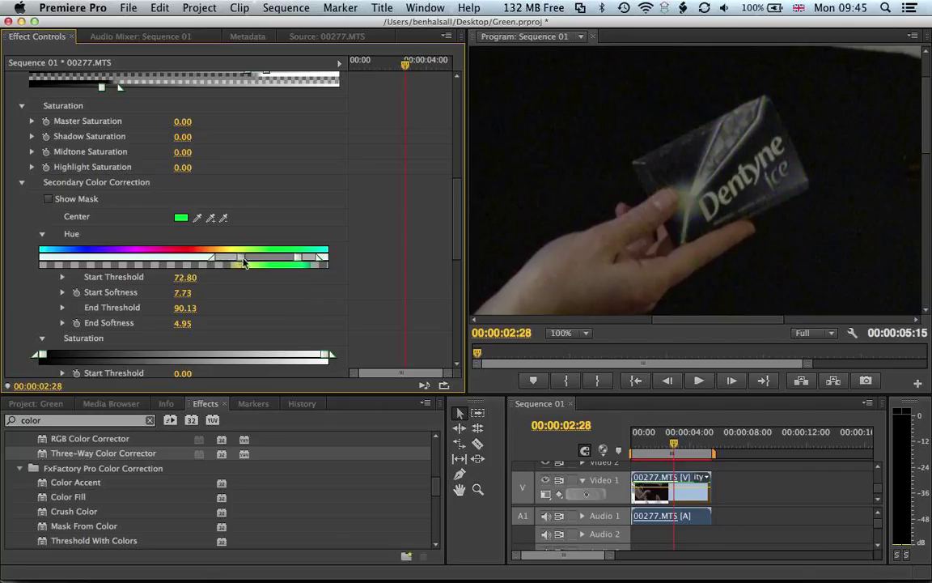
pyautogui.moveTo(220, 258); pyautogui.dragTo(209, 257)
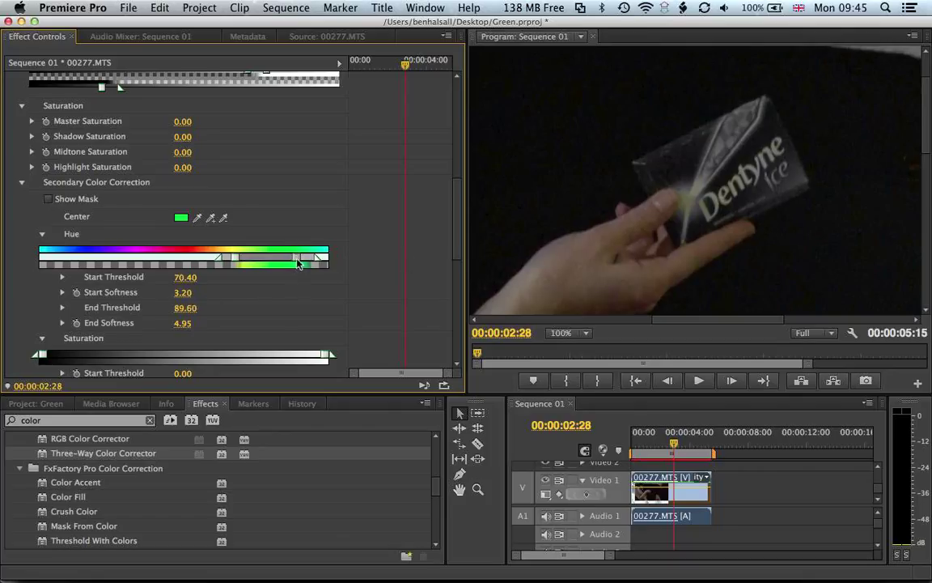
pyautogui.moveTo(296, 257); pyautogui.dragTo(315, 257)
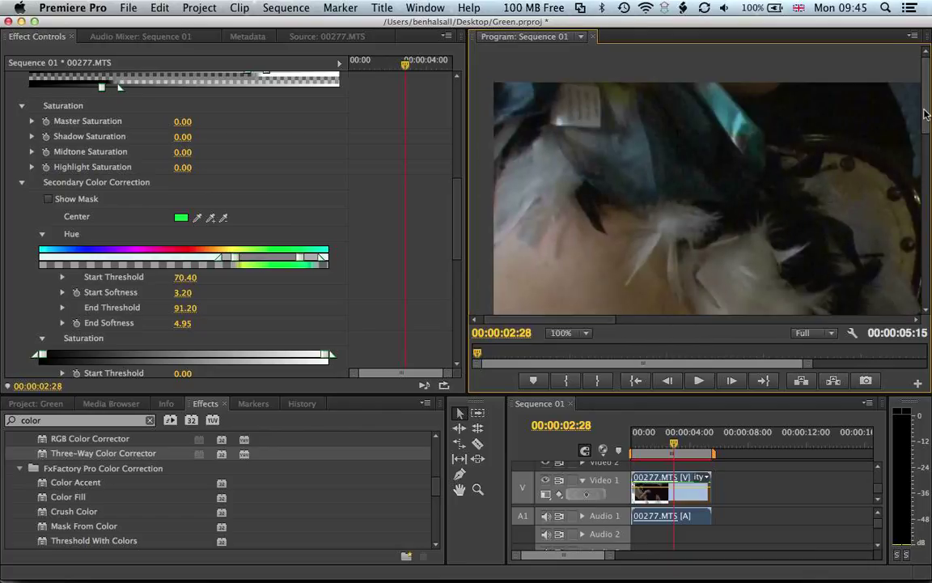
pyautogui.moveTo(619, 113)
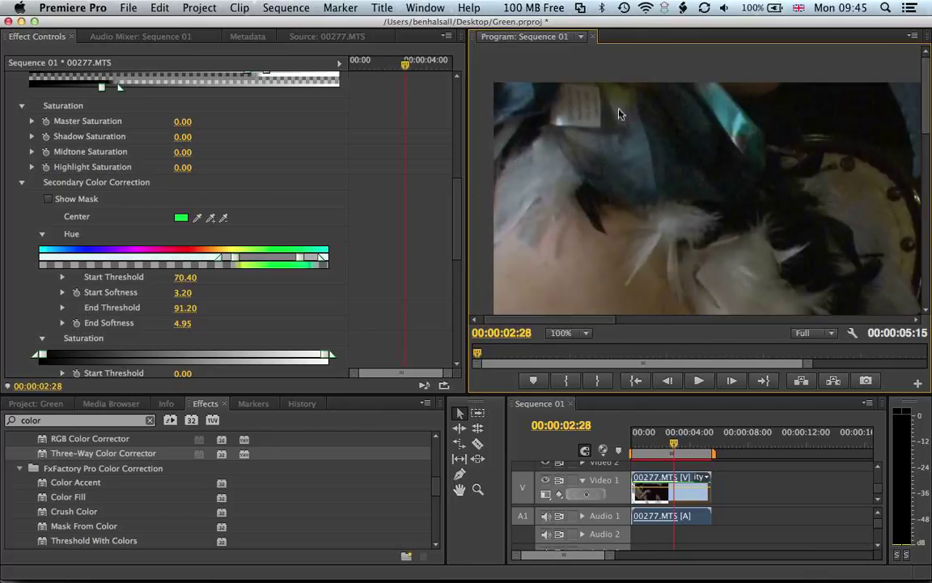
pyautogui.moveTo(566, 124)
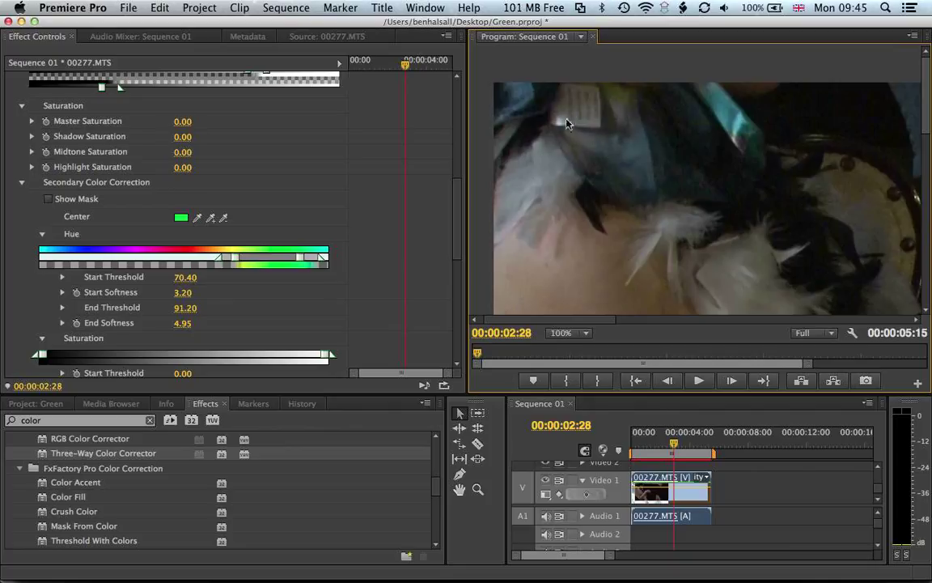
pyautogui.moveTo(556, 211)
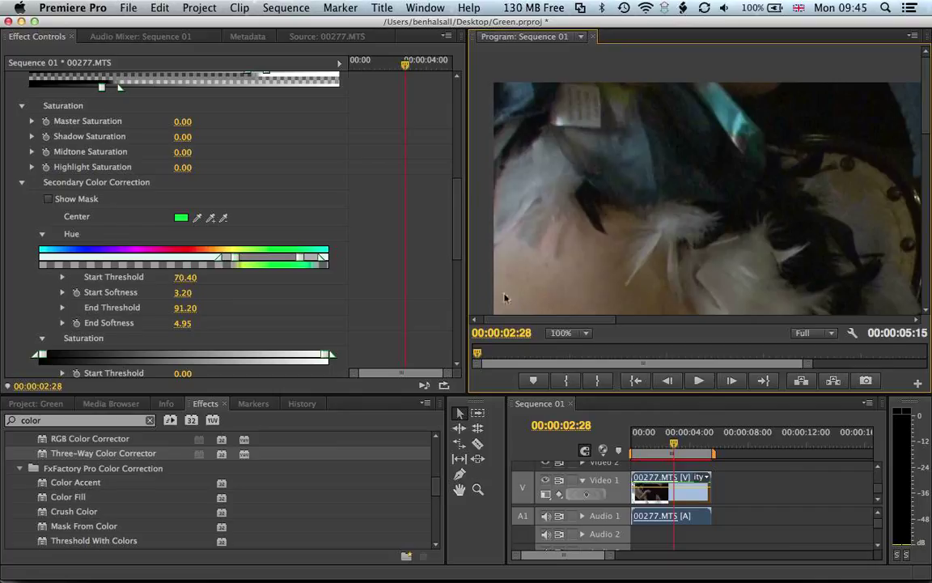
pyautogui.moveTo(664, 237)
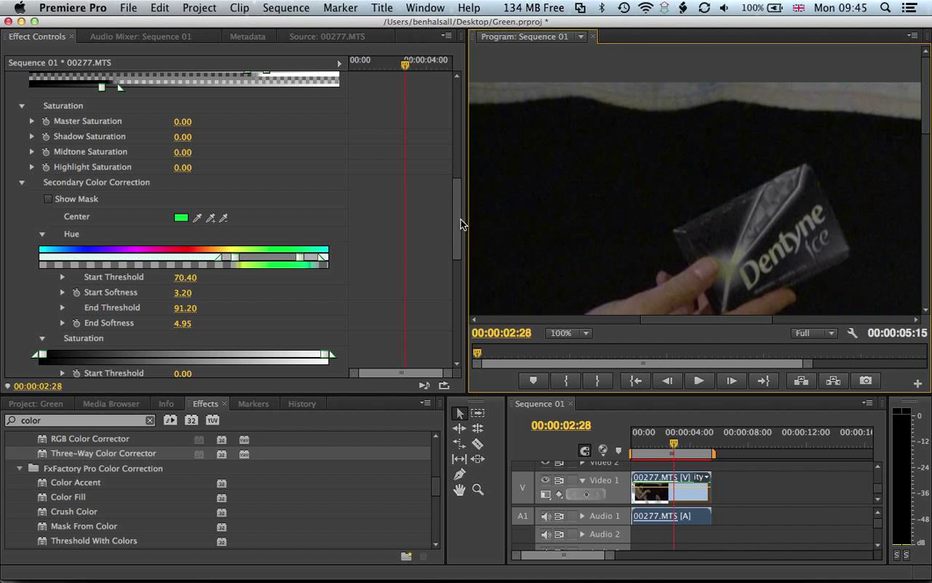
# - Set Invert to Invert Limit Color and fit the Program Monitor view
pyautogui.click(223, 307)
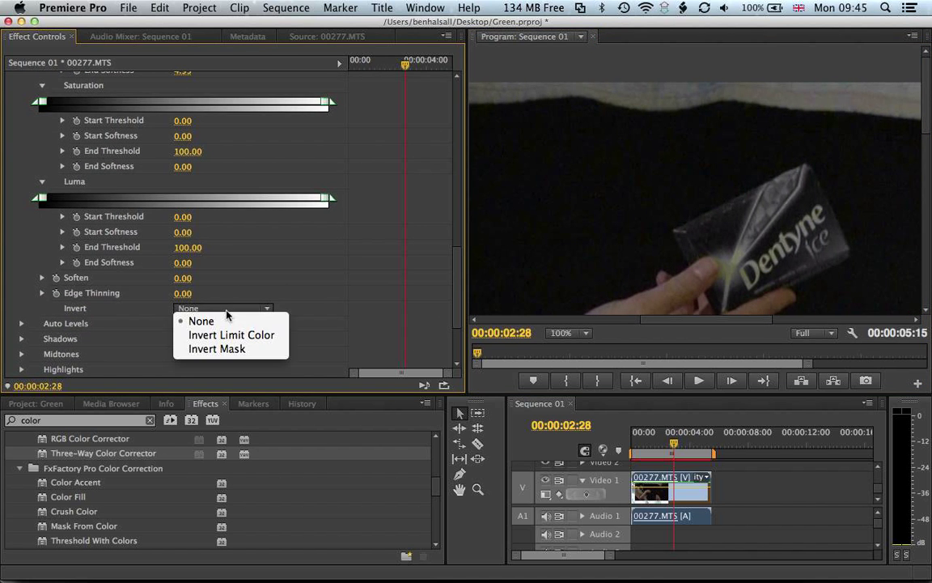
pyautogui.click(231, 334)
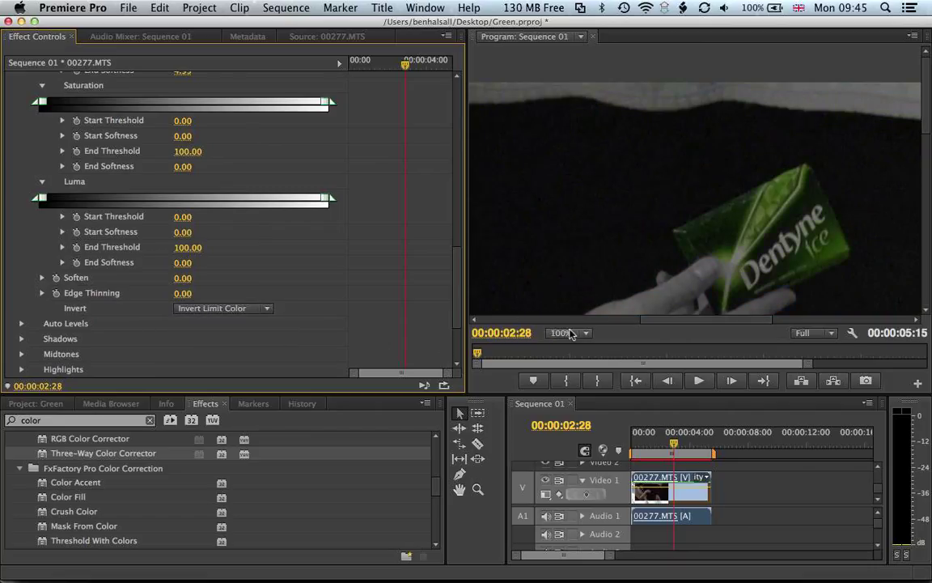
pyautogui.click(569, 332)
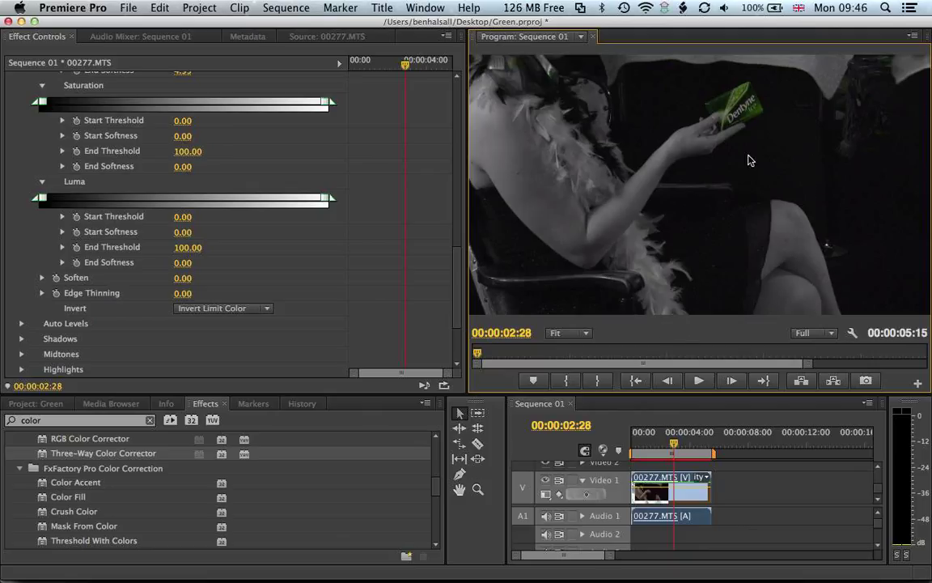
pyautogui.moveTo(541, 123)
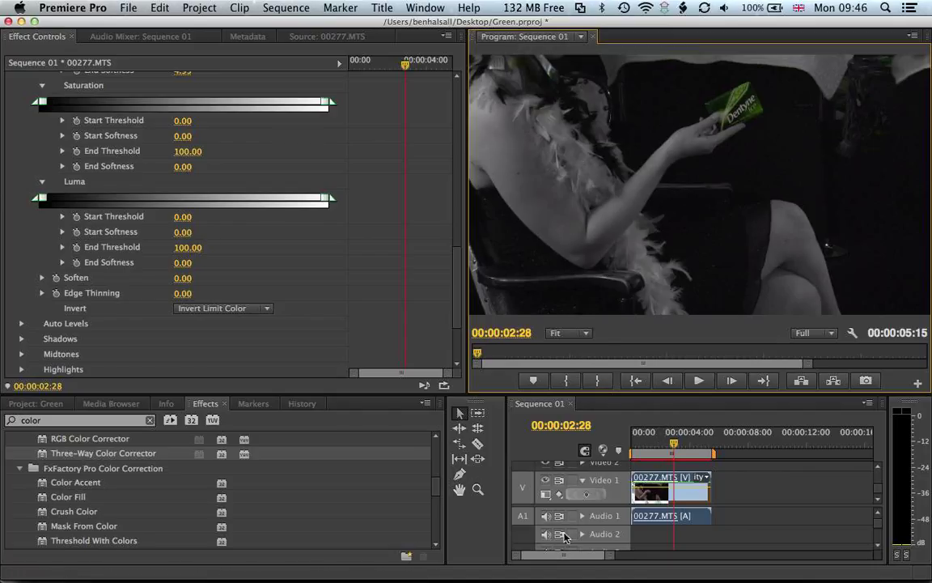
pyautogui.moveTo(732, 508)
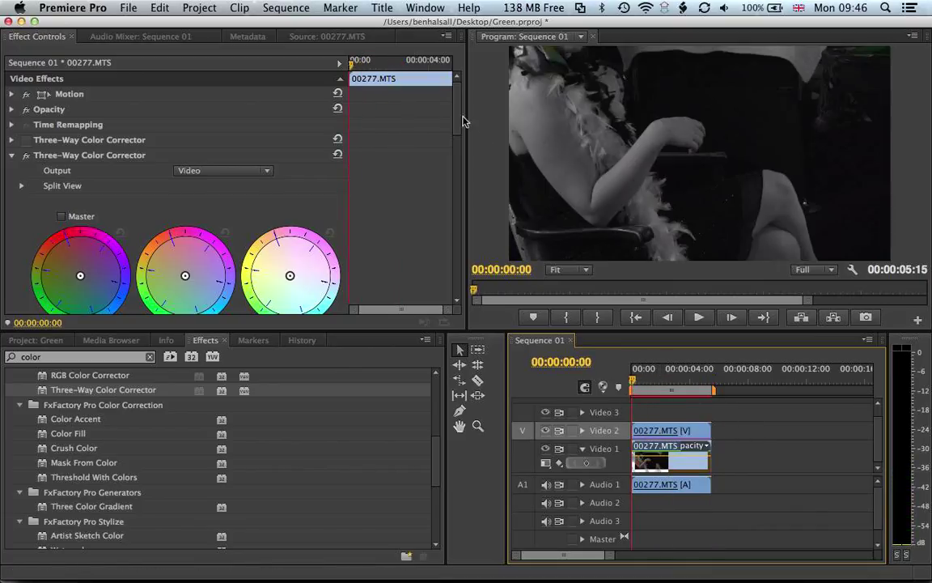
# - Duplicate the clip from Video 1 onto Video 2 above it
pyautogui.scroll(-3)
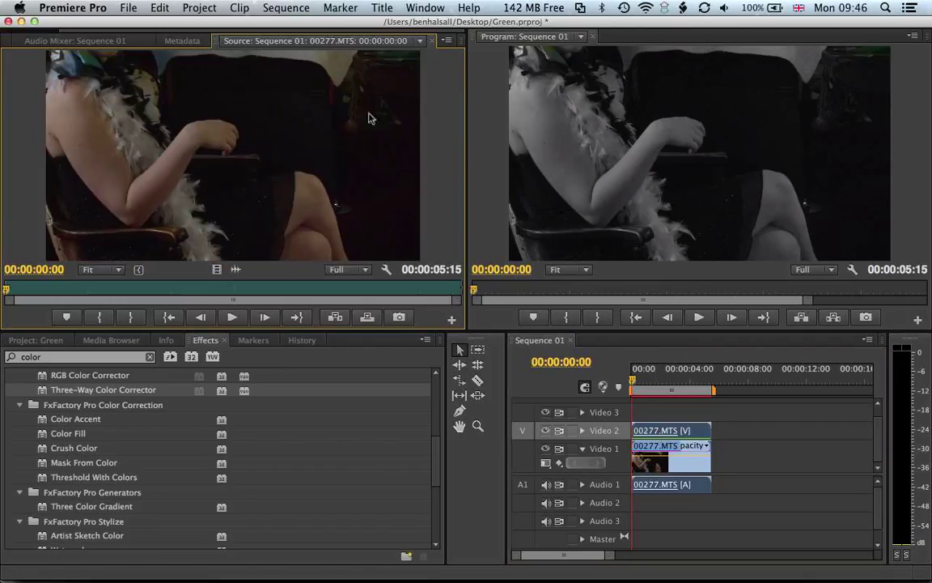
# - Toggle Video 2 output off and on to compare, then lock Video 1
pyautogui.click(447, 41)
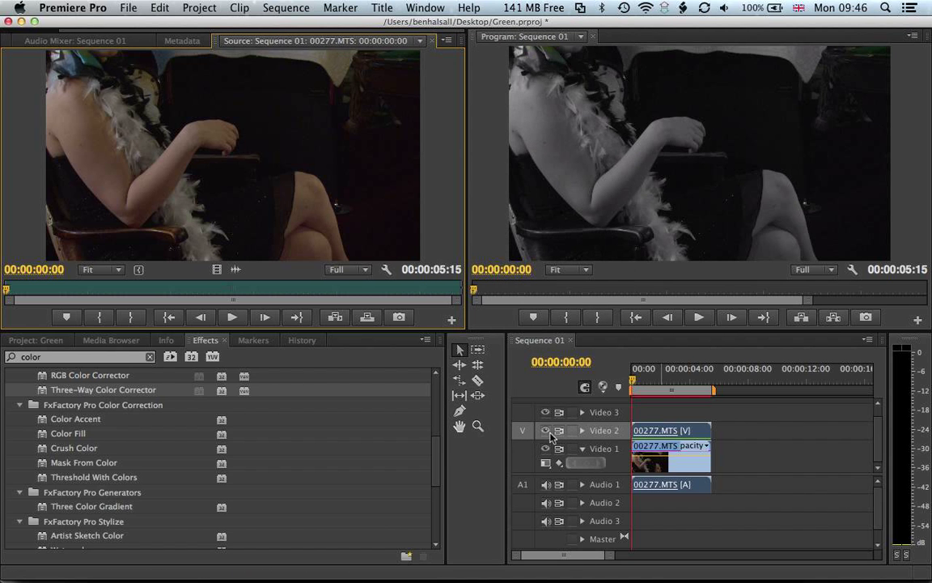
pyautogui.click(546, 430)
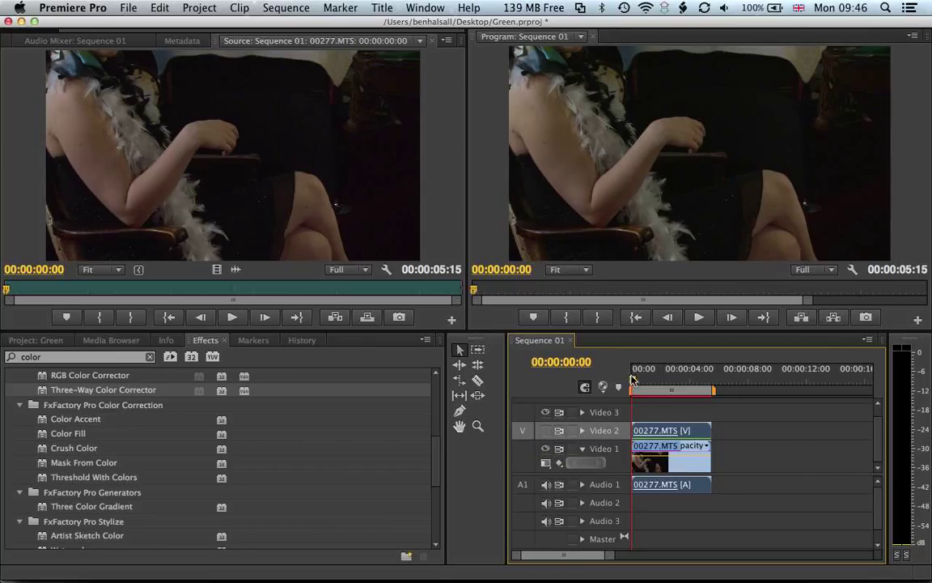
pyautogui.click(668, 380)
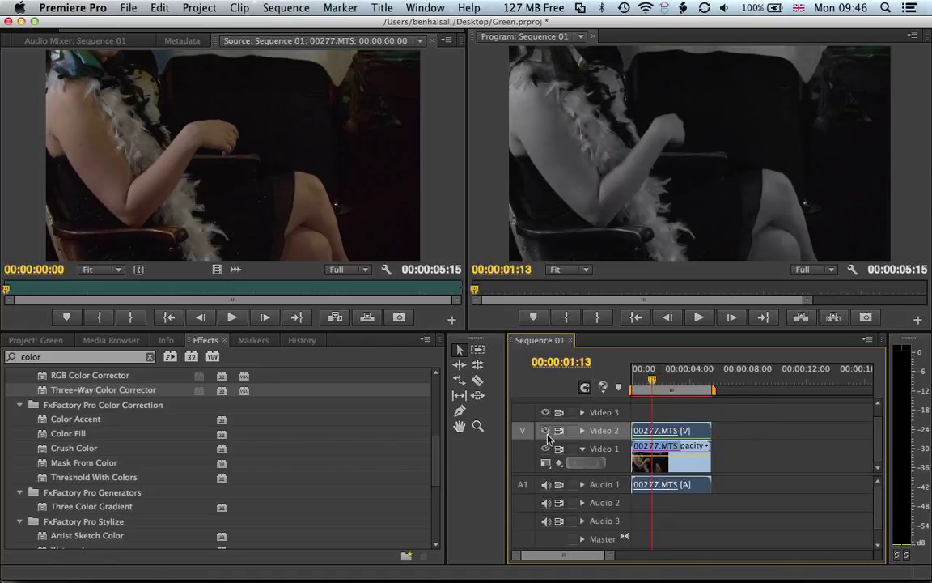
pyautogui.click(571, 448)
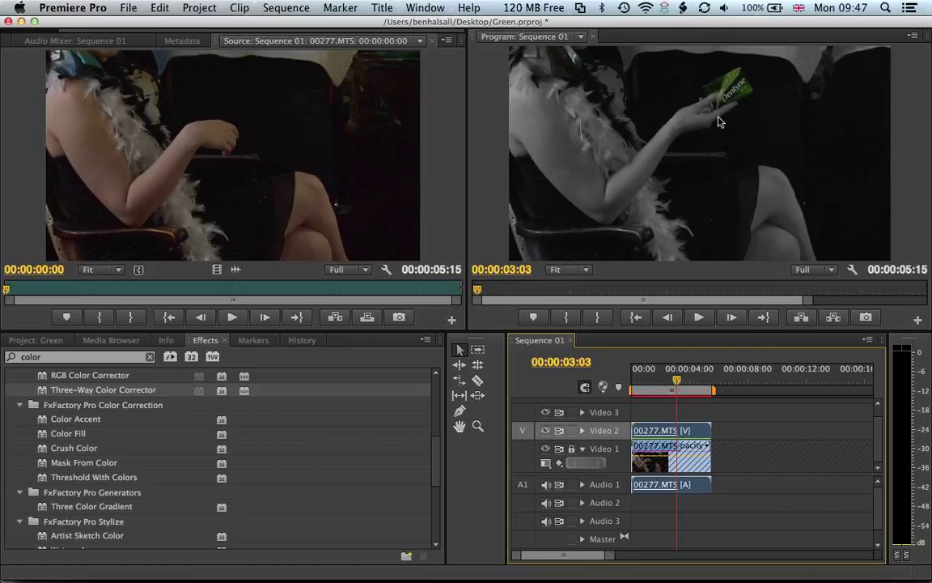
pyautogui.moveTo(807, 127)
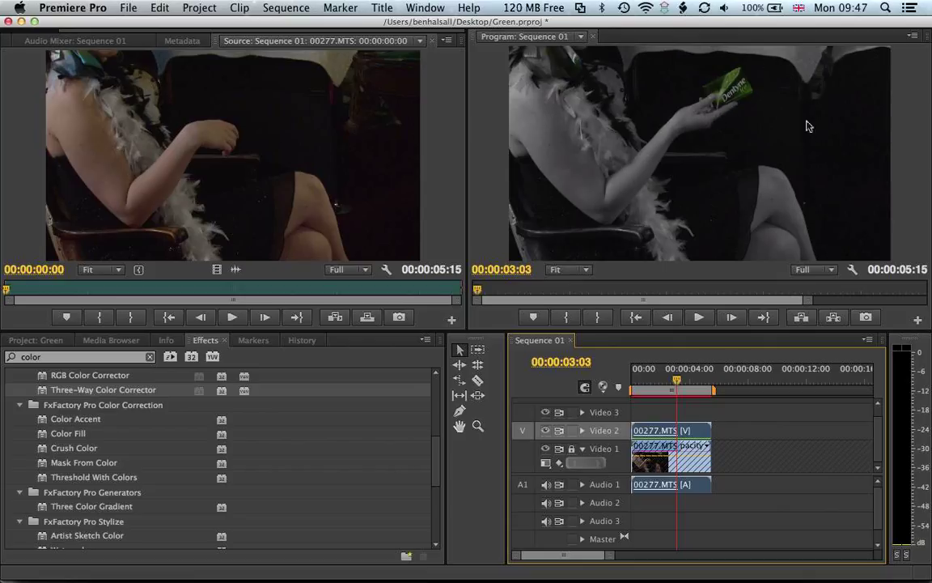
pyautogui.moveTo(632, 106)
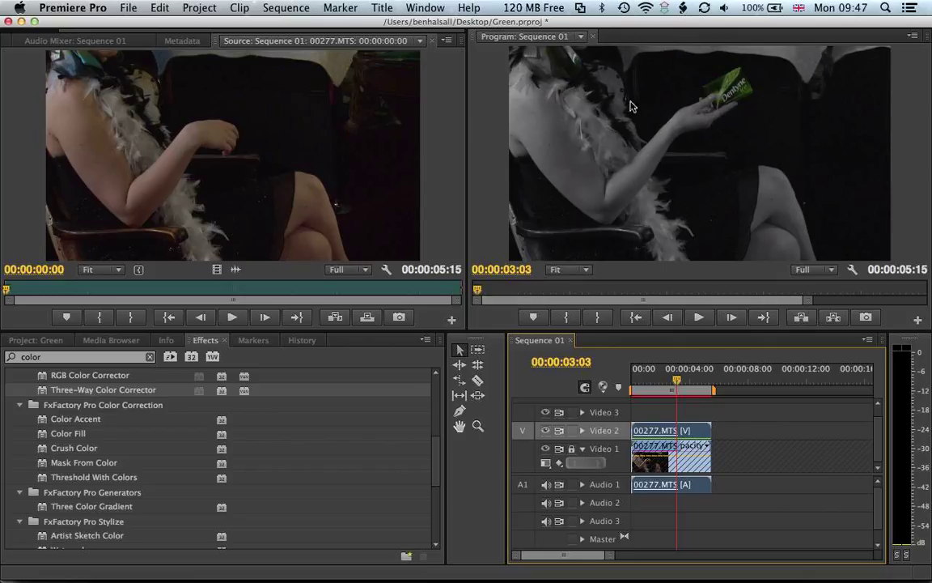
pyautogui.moveTo(684, 181)
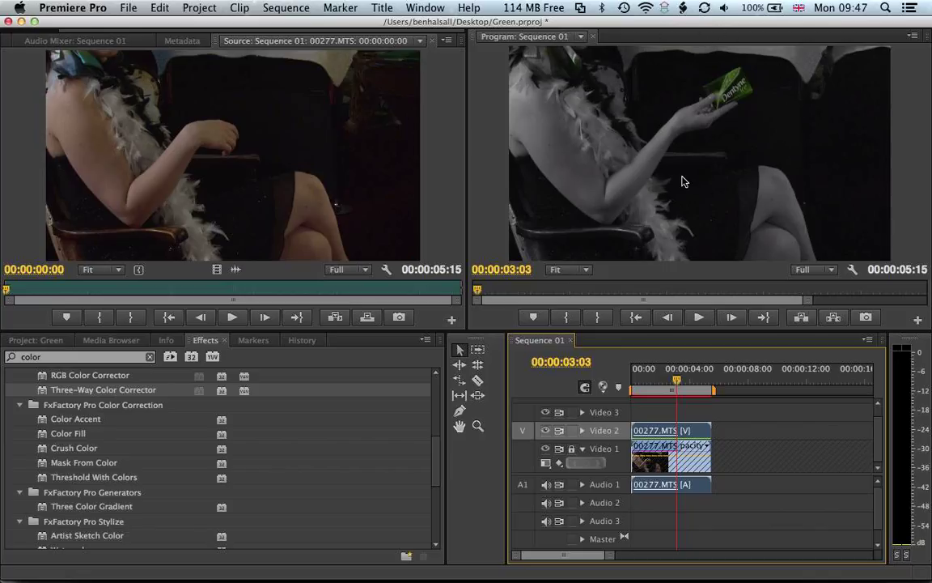
pyautogui.moveTo(643, 58)
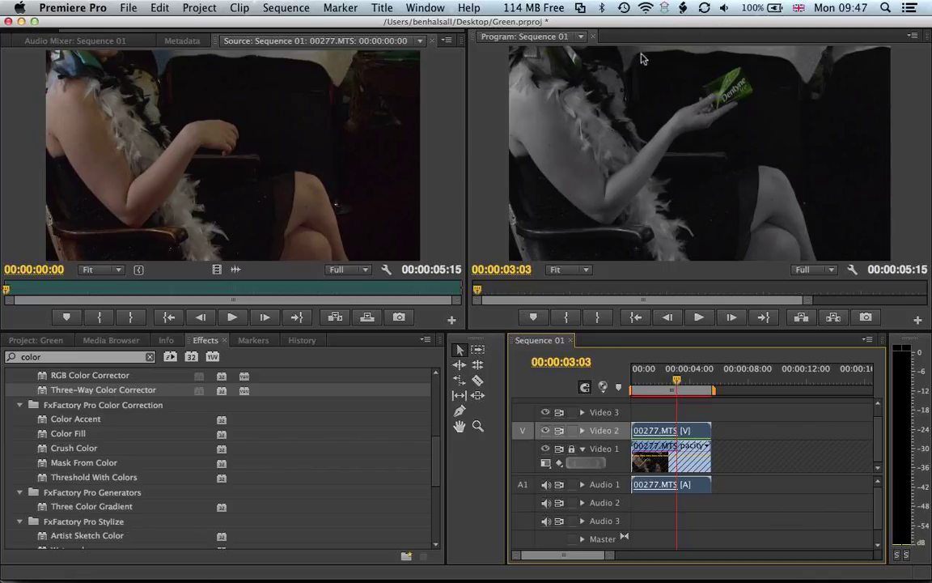
pyautogui.moveTo(590, 89)
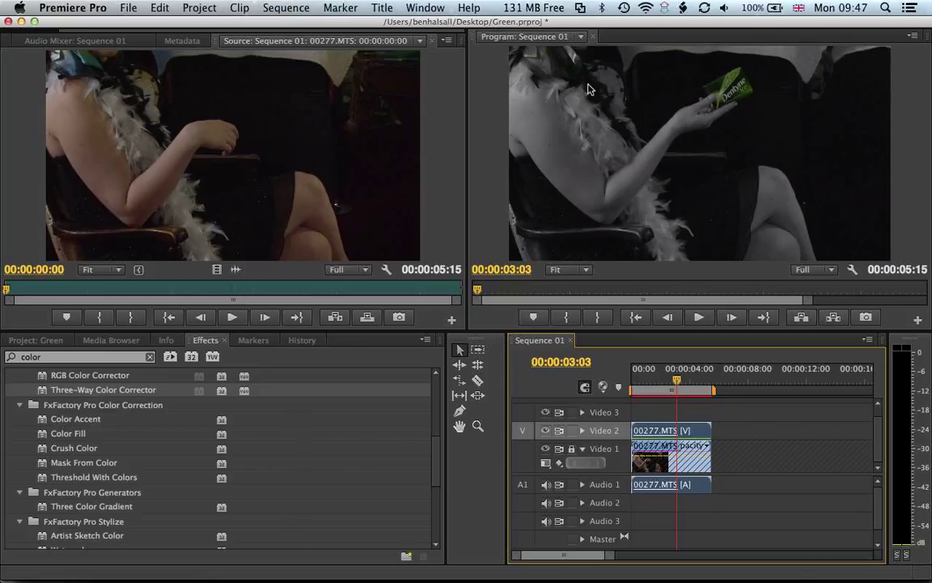
pyautogui.moveTo(259, 181)
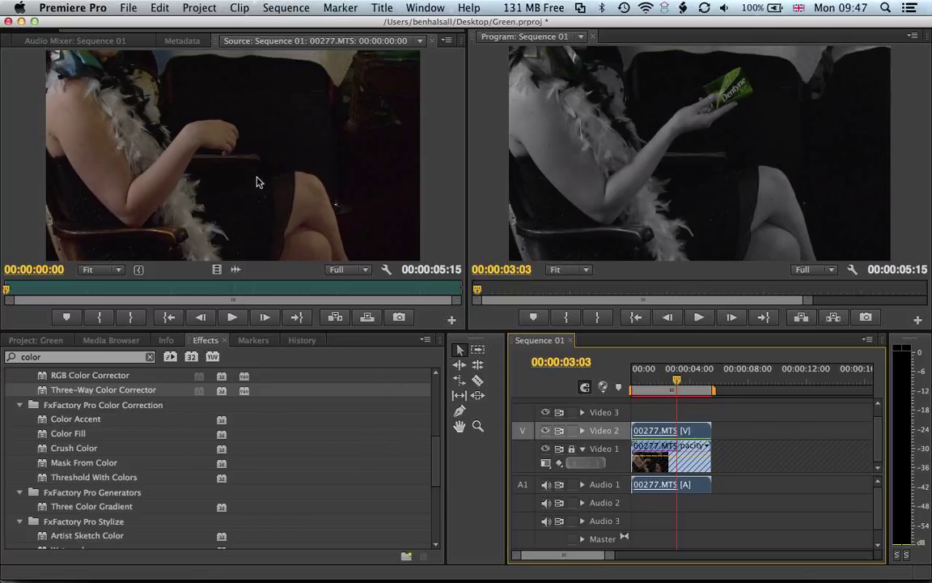
pyautogui.moveTo(502, 318)
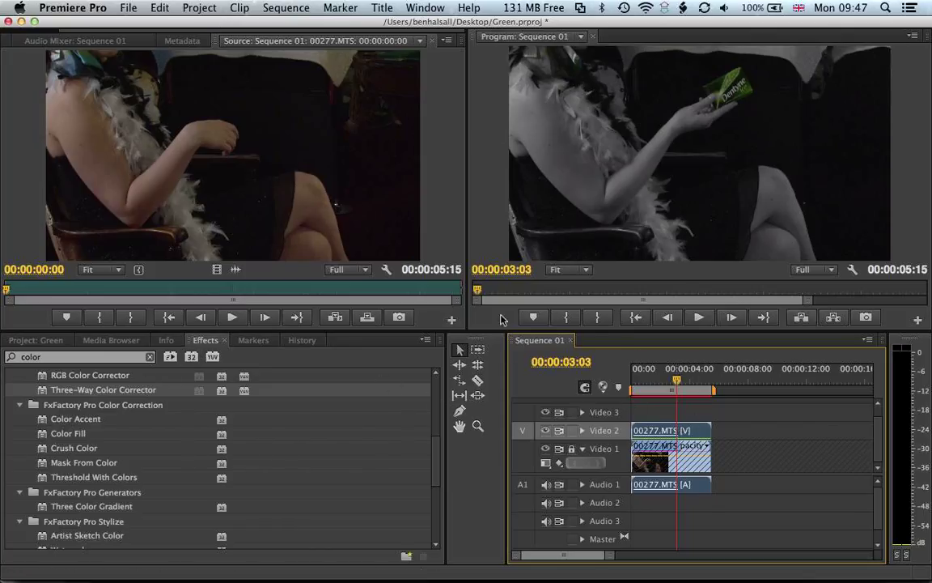
pyautogui.moveTo(455, 64)
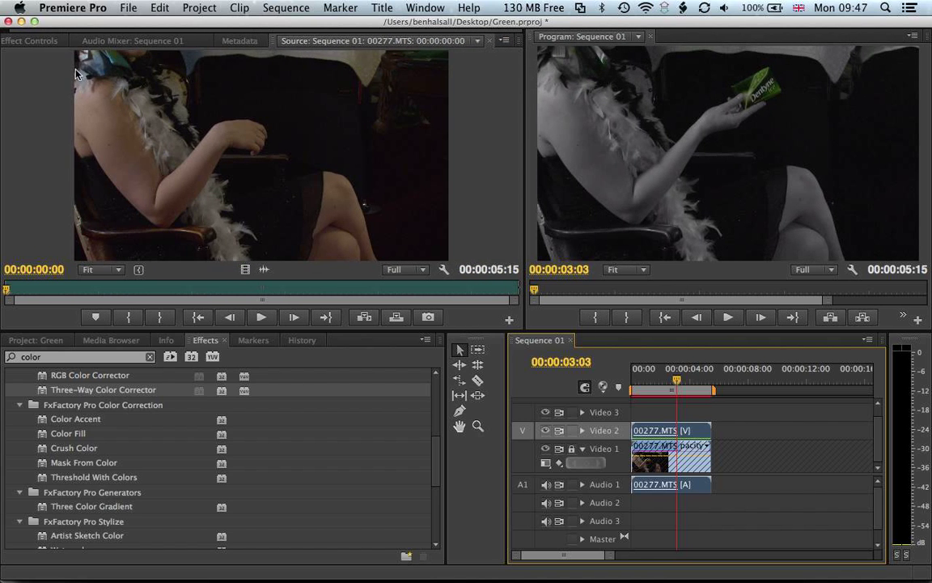
# - Reset the top clip's Three-Way Color Corrector and zero Master, Shadow, Midtone and Highlight saturation
pyautogui.click(35, 41)
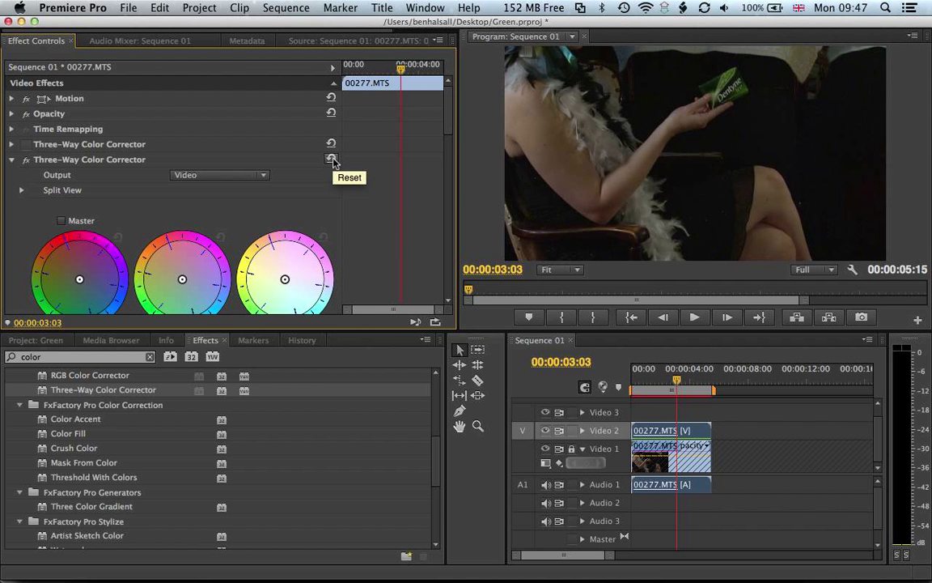
pyautogui.scroll(-3)
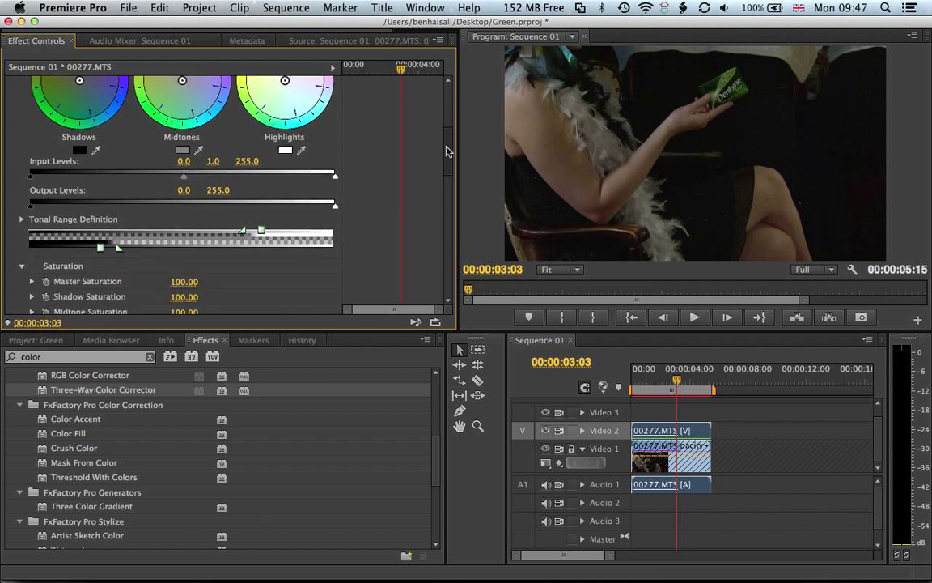
pyautogui.scroll(-3)
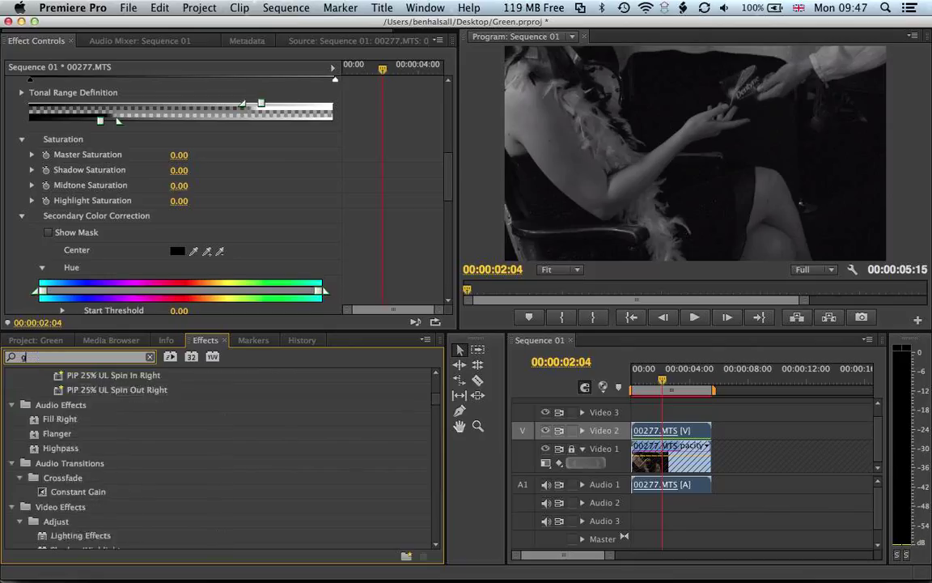
pyautogui.write('gar')
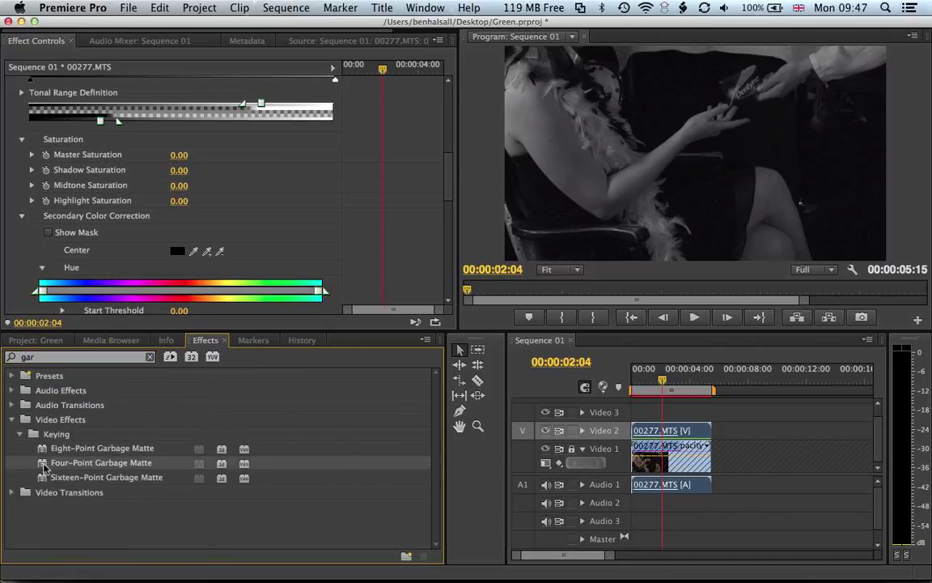
# - Drag Four-Point Garbage Matte from the 'gar' search results onto the Video 2 clip
pyautogui.moveTo(101, 462); pyautogui.dragTo(663, 429)
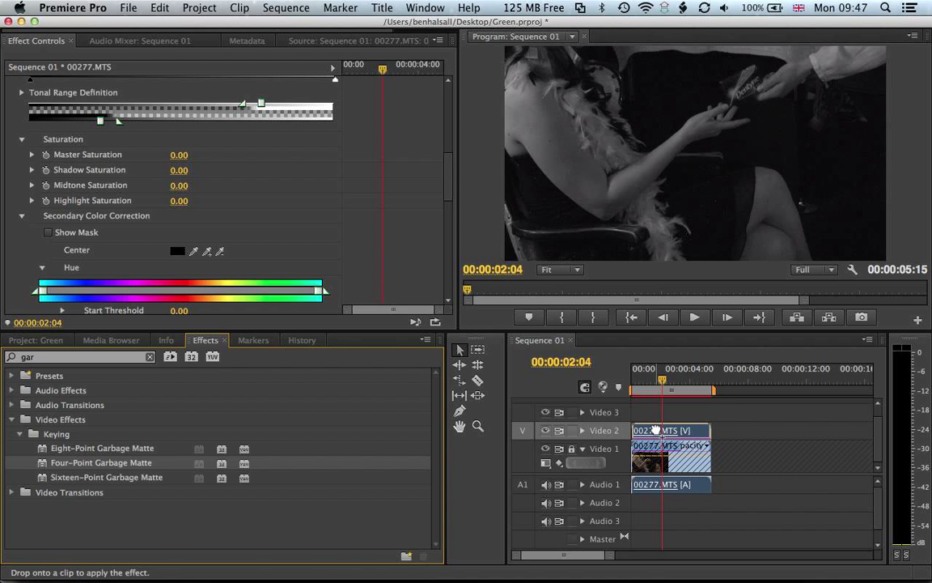
pyautogui.scroll(3)
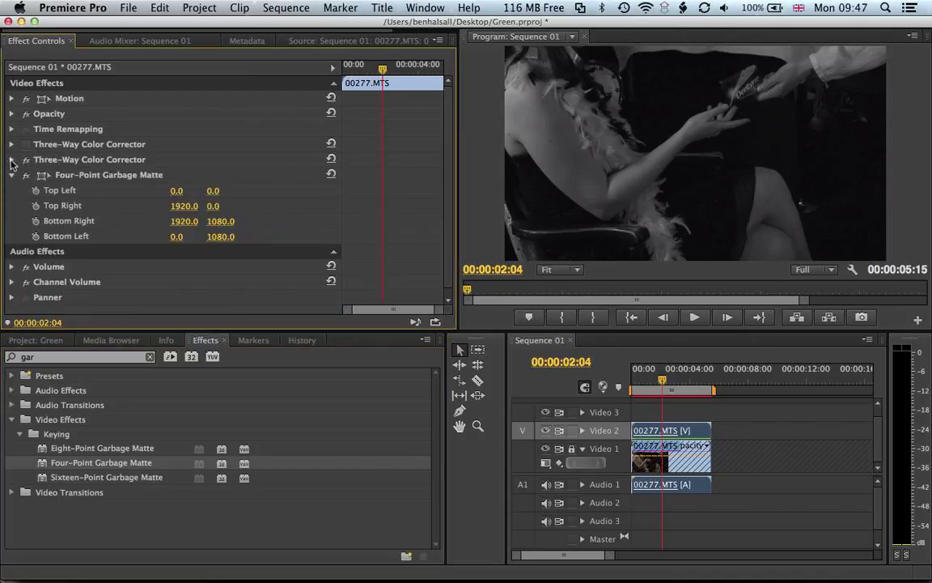
# - Pull the garbage matte's Top Right and Bottom Right corners inward, leaving a grey left wedge
pyautogui.click(109, 175)
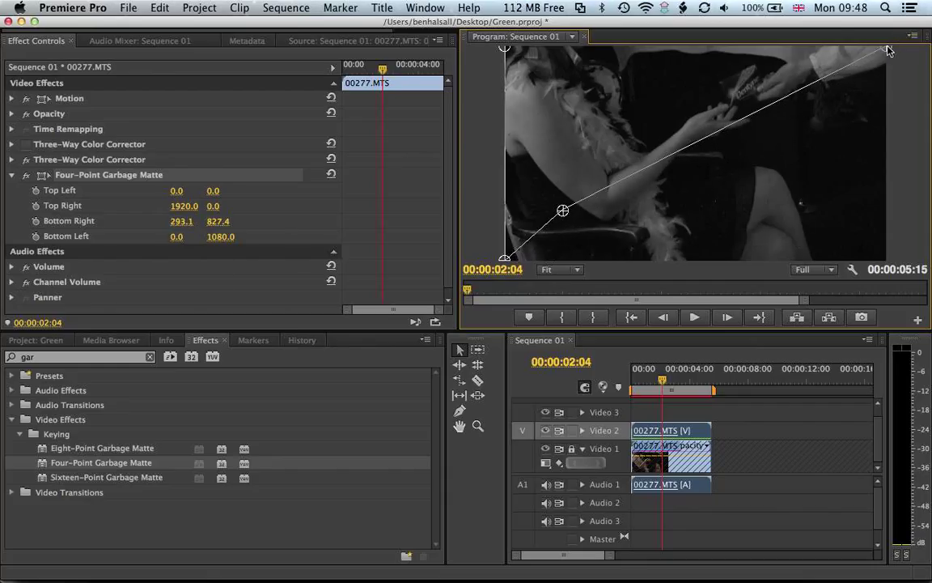
pyautogui.moveTo(888, 46); pyautogui.dragTo(647, 40)
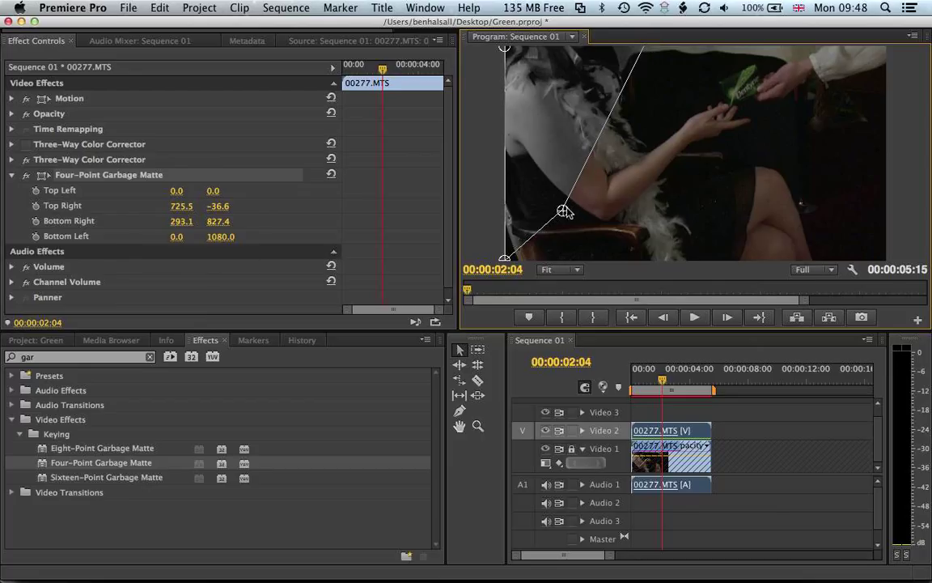
pyautogui.moveTo(562, 211); pyautogui.dragTo(605, 241)
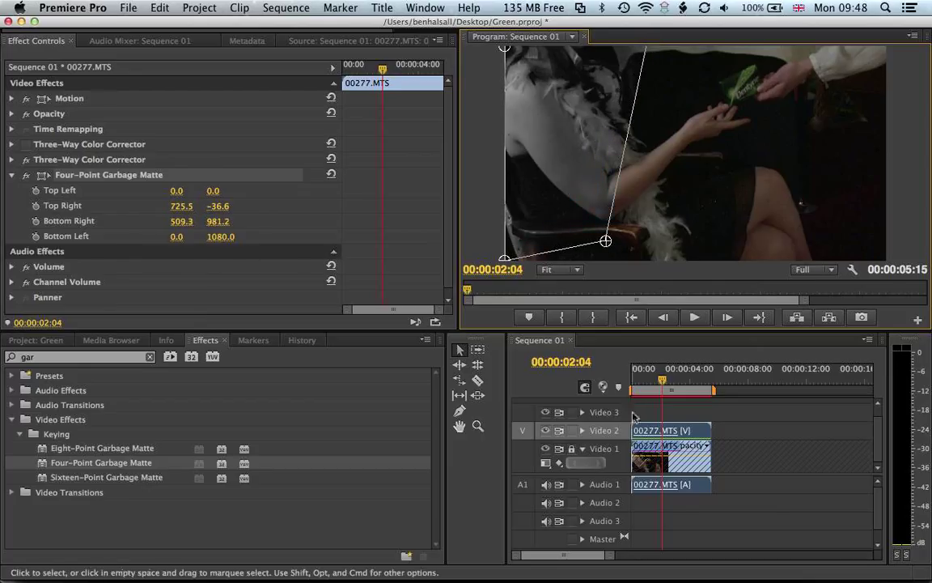
pyautogui.moveTo(546, 449)
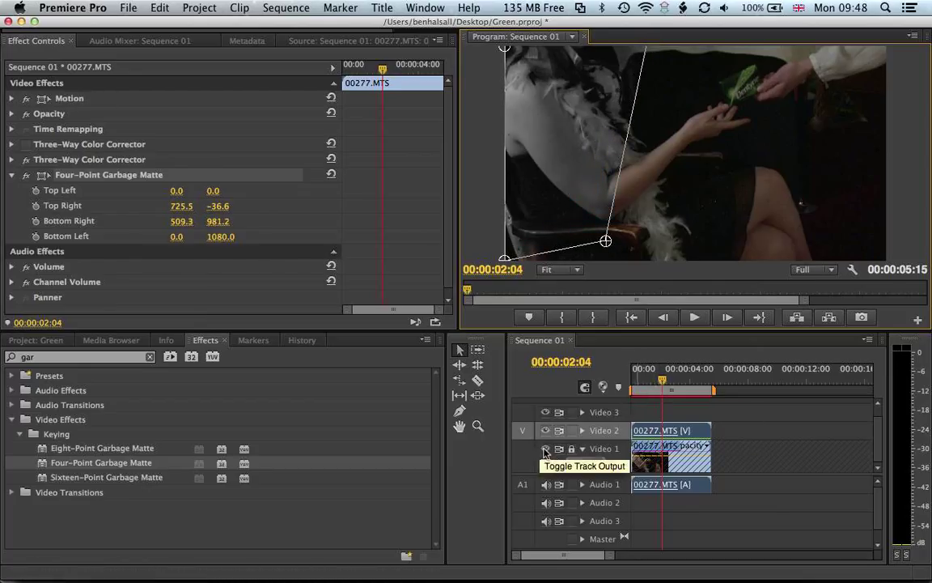
# - Unlock the bottom Video 1 track
pyautogui.click(546, 449)
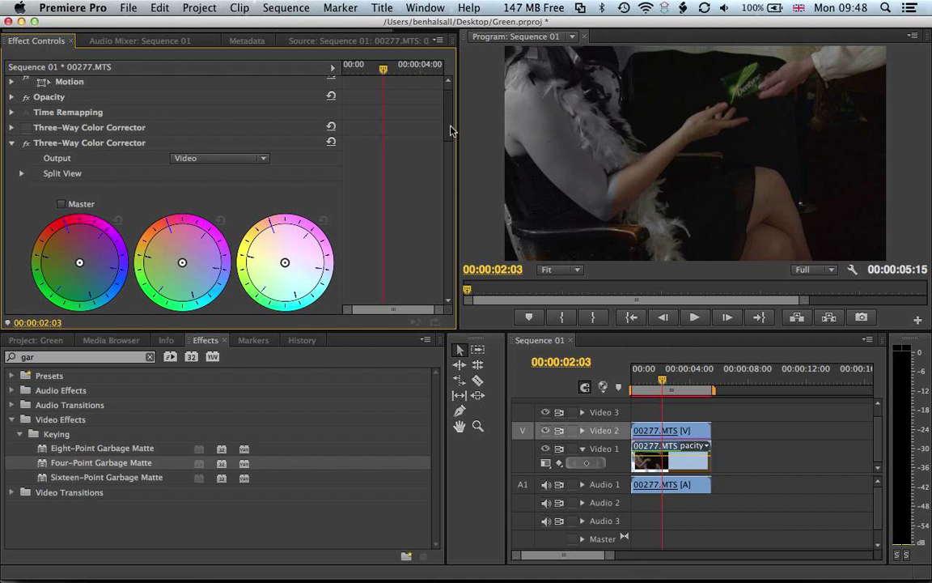
pyautogui.scroll(-3)
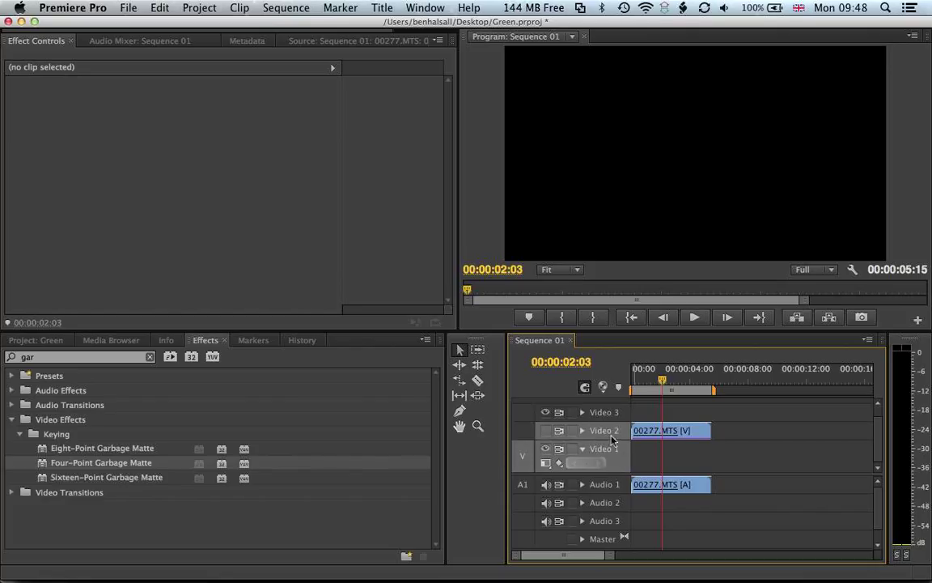
pyautogui.click(670, 430)
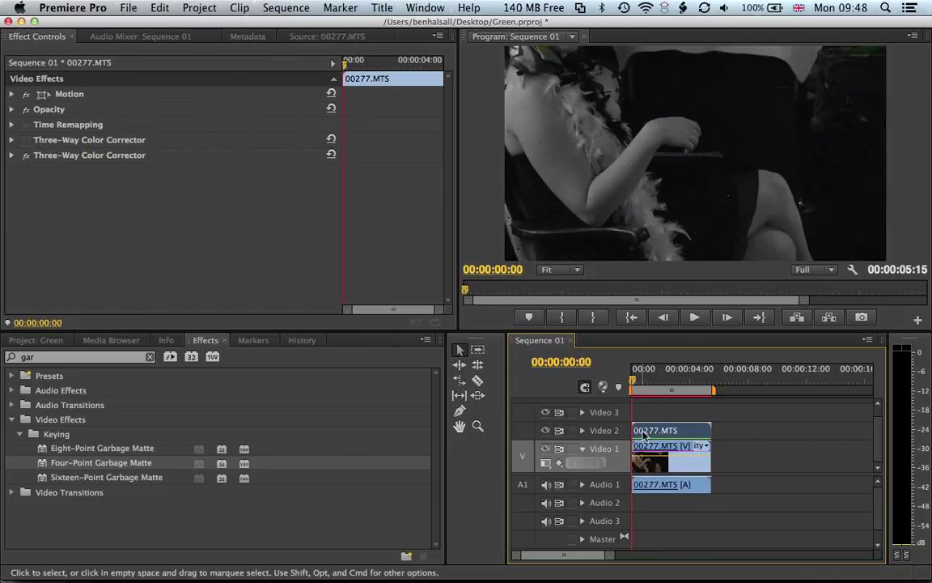
pyautogui.doubleClick(656, 445)
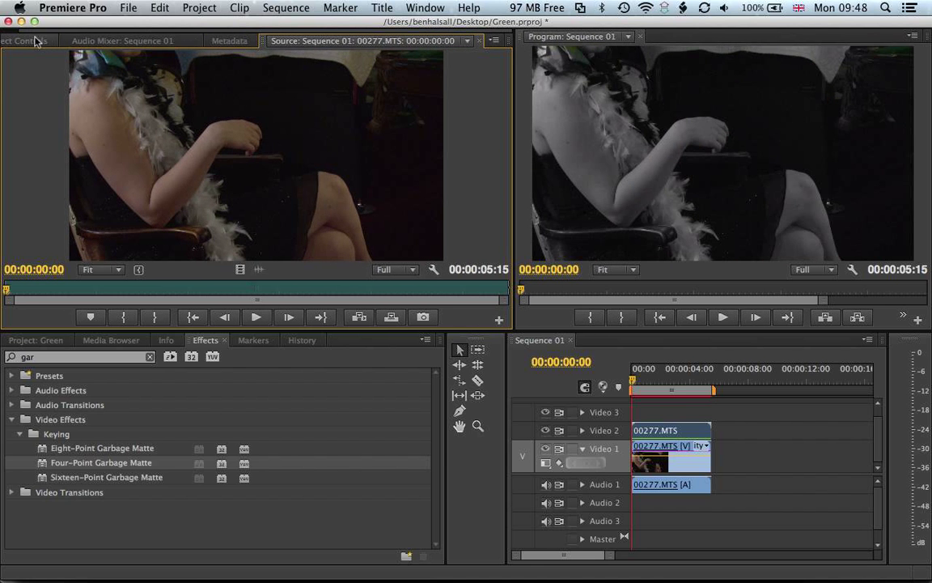
pyautogui.click(36, 40)
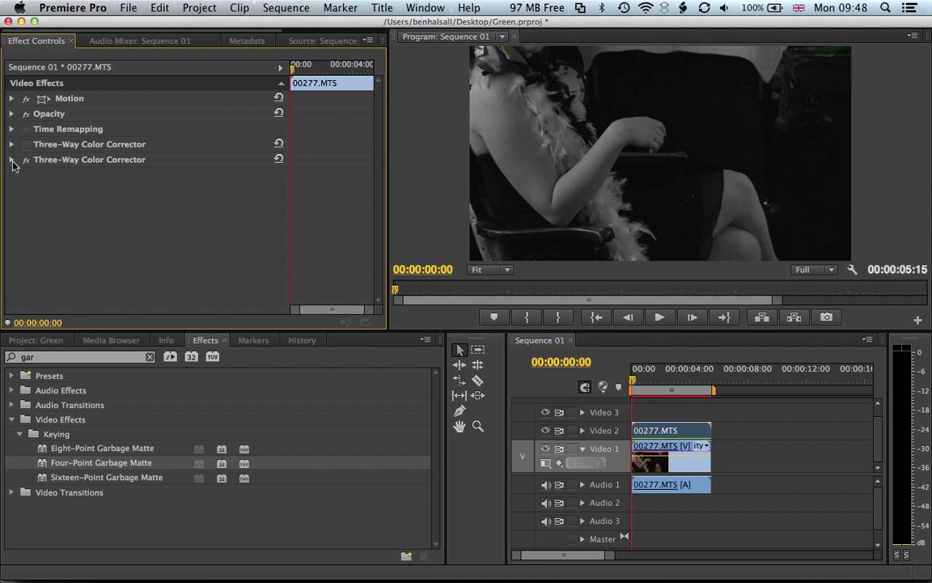
# - Expand the second Three-Way Color Corrector and zero all four saturation levels
pyautogui.click(12, 159)
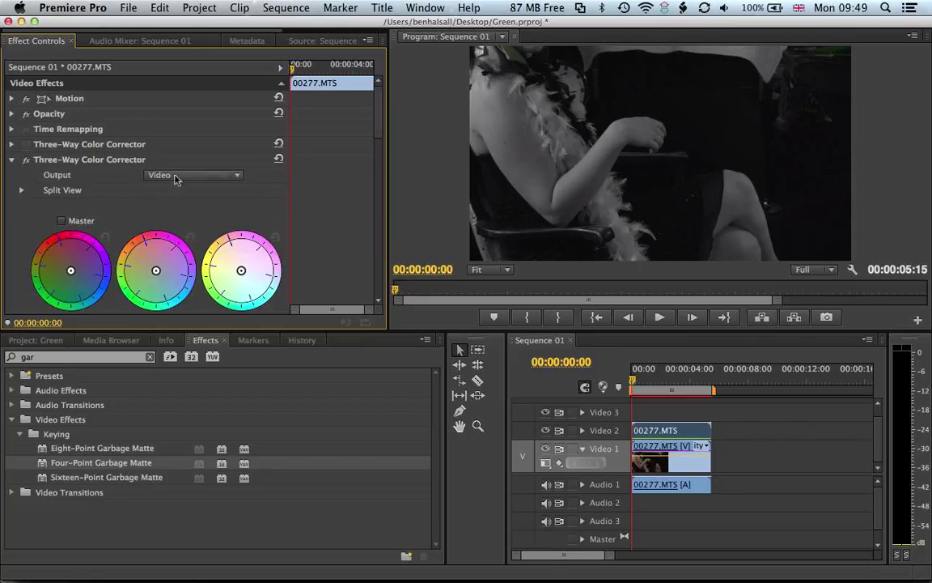
pyautogui.moveTo(279, 160)
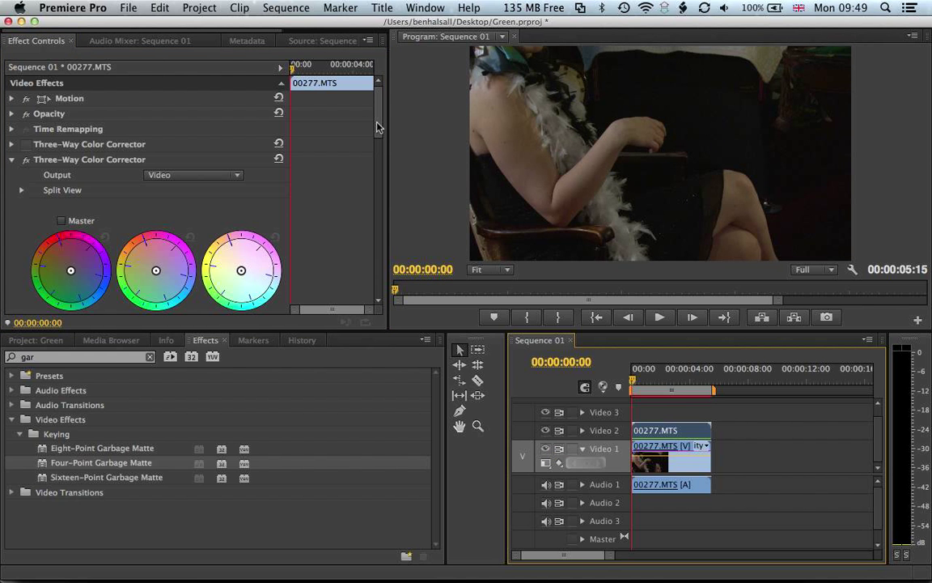
pyautogui.scroll(-3)
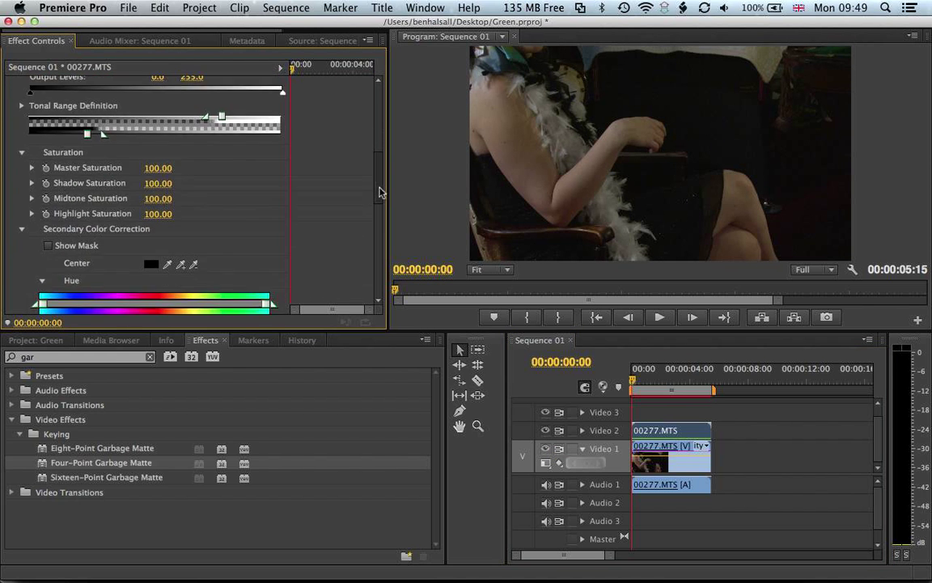
pyautogui.scroll(-3)
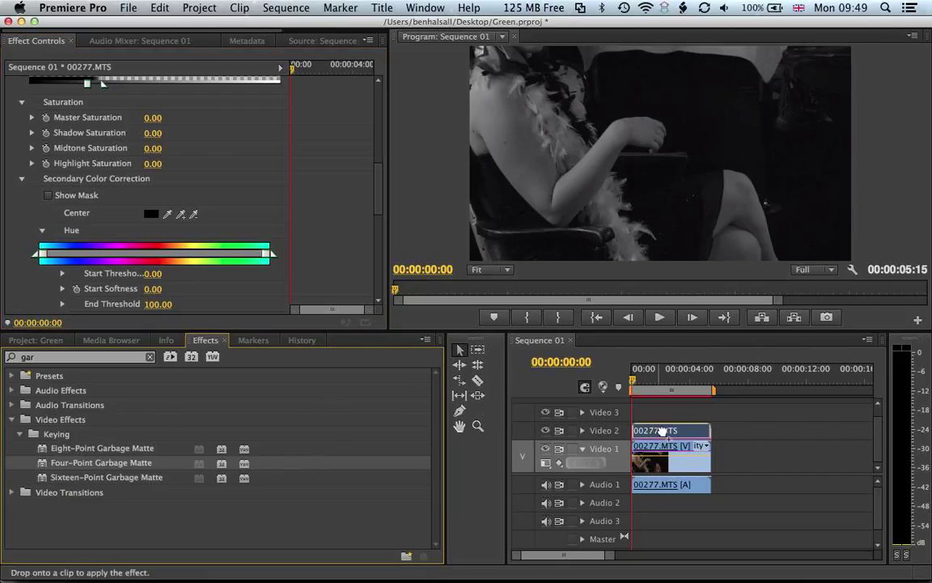
# - Apply Four-Point Garbage Matte to Video 2 and pull its right corners toward the woman's arm
pyautogui.click(670, 429)
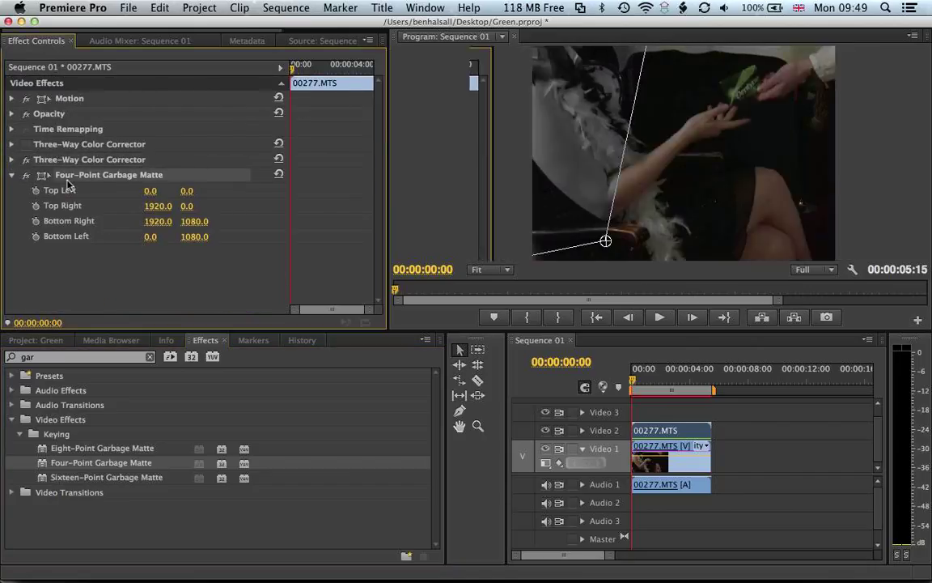
pyautogui.moveTo(605, 240); pyautogui.dragTo(771, 234)
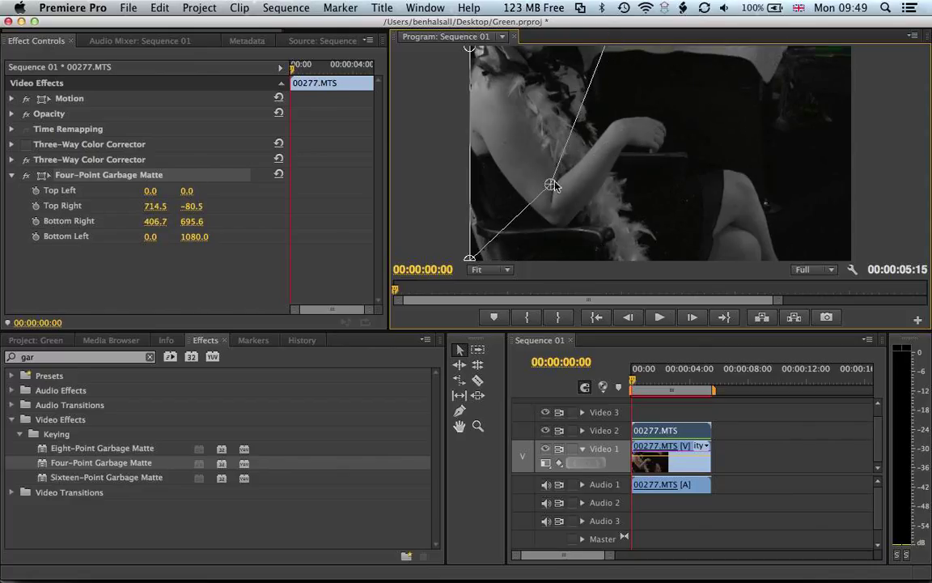
pyautogui.moveTo(553, 185); pyautogui.dragTo(560, 205)
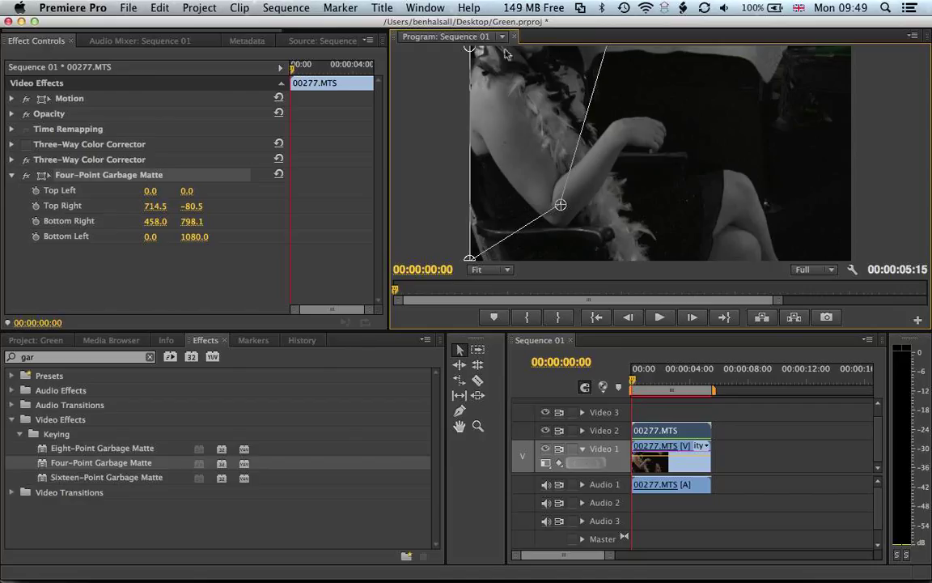
pyautogui.moveTo(645, 378)
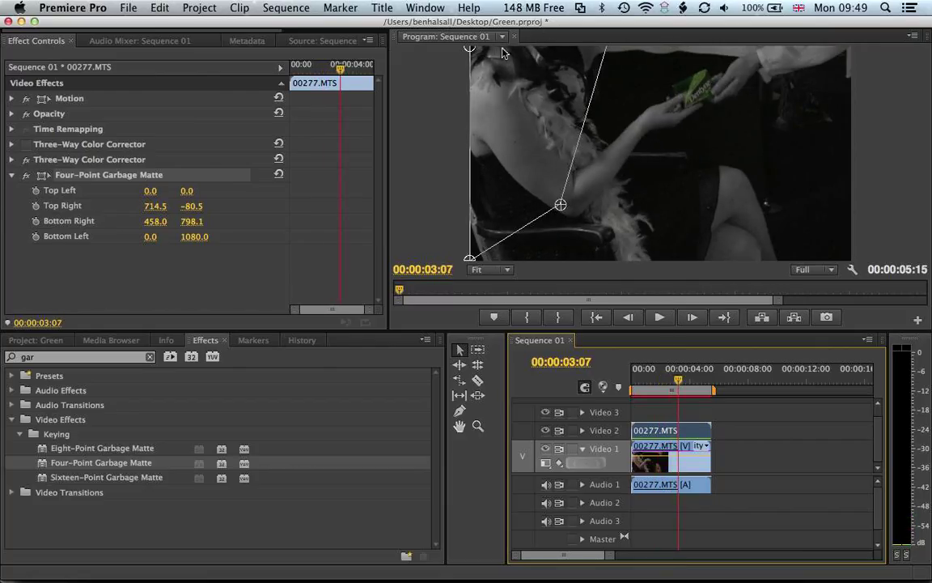
# - At about 3 seconds, move the matte's bottom corner down, then up beside the gum pack
pyautogui.click(679, 380)
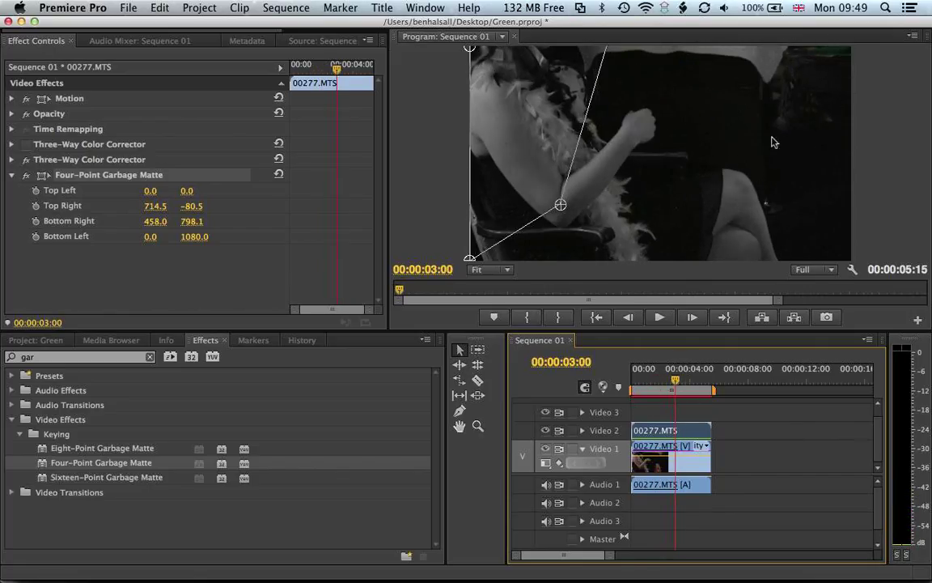
pyautogui.moveTo(561, 204); pyautogui.dragTo(582, 228)
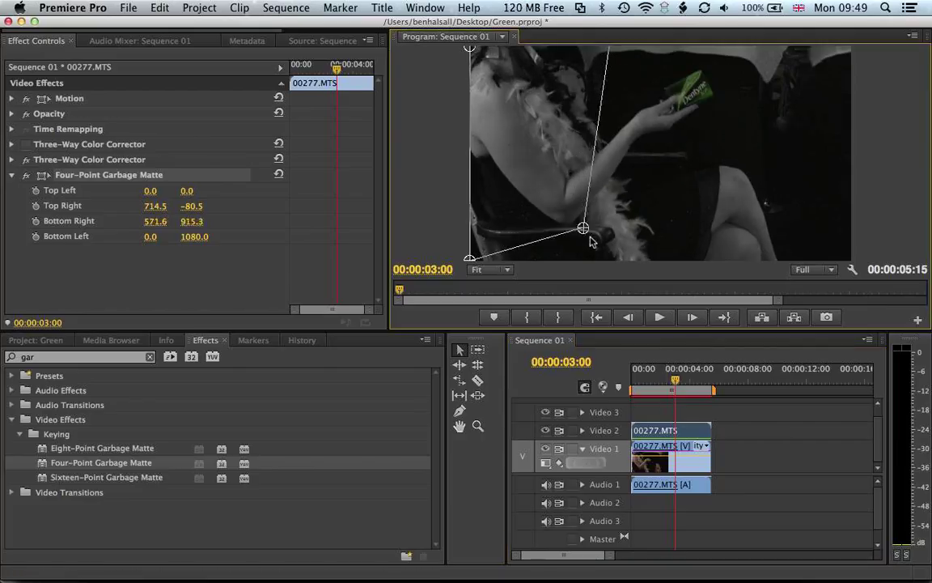
pyautogui.moveTo(583, 228); pyautogui.dragTo(606, 257)
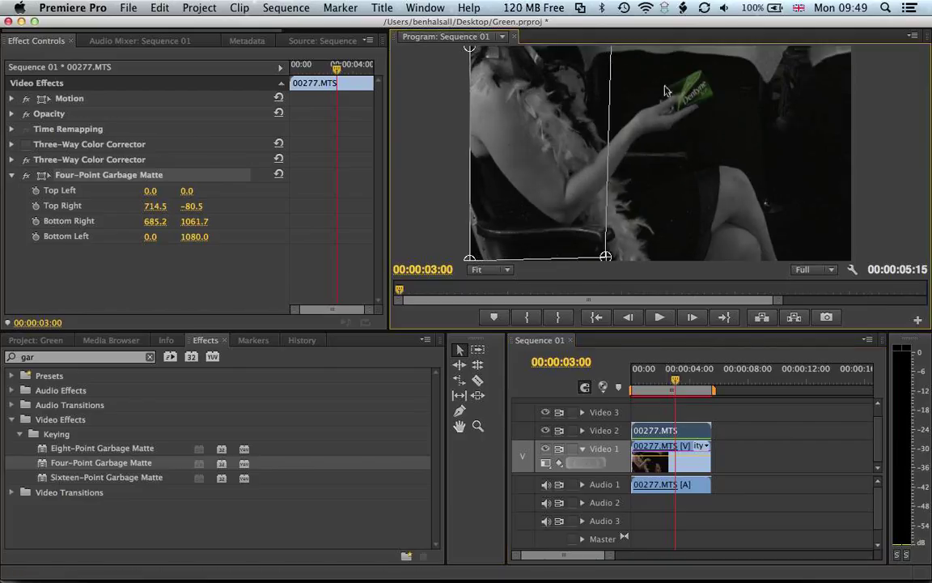
pyautogui.moveTo(669, 126)
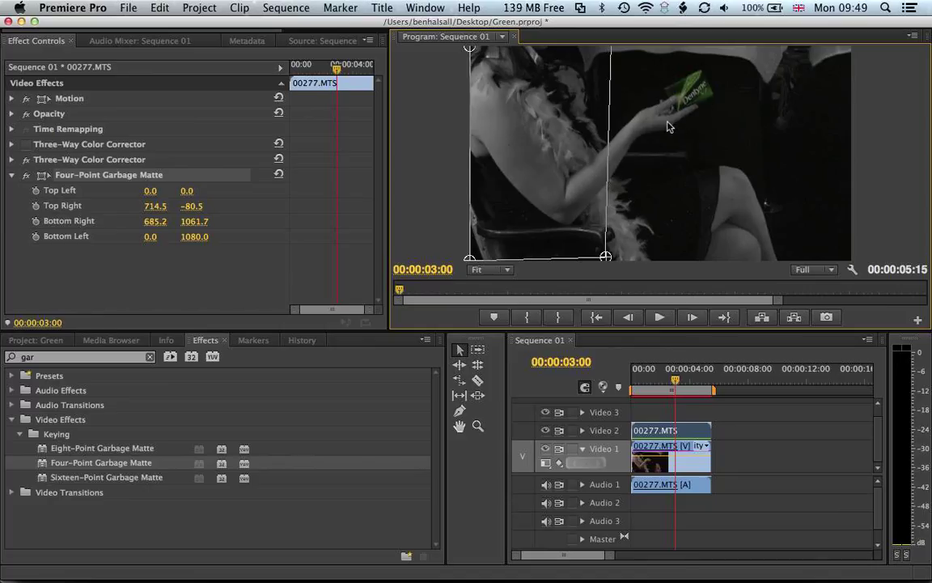
pyautogui.moveTo(630, 261)
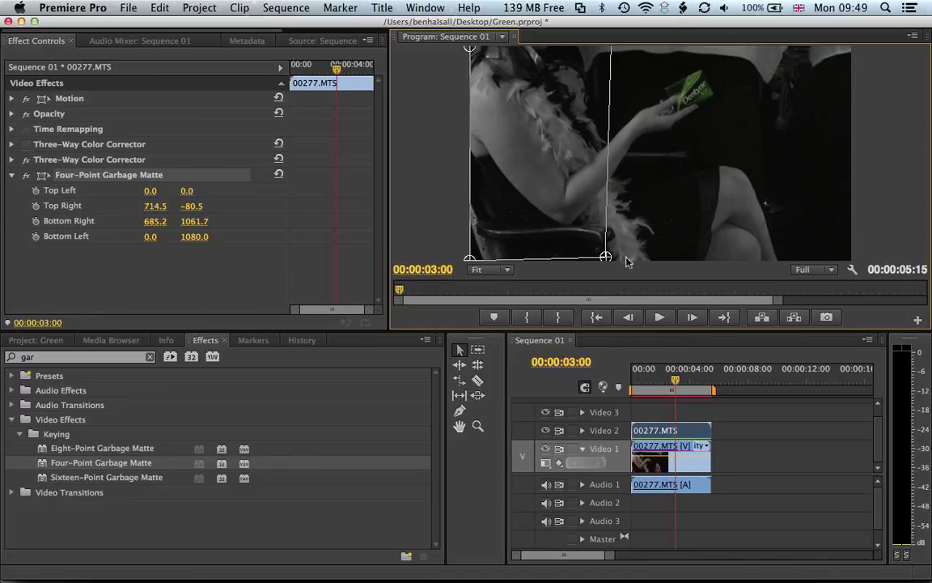
pyautogui.moveTo(618, 259)
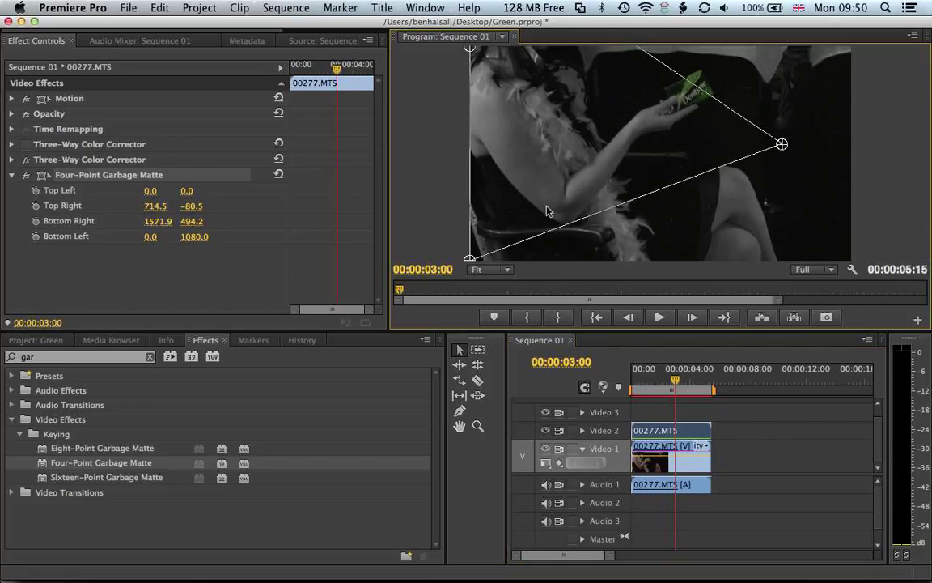
pyautogui.moveTo(472, 258); pyautogui.dragTo(657, 153)
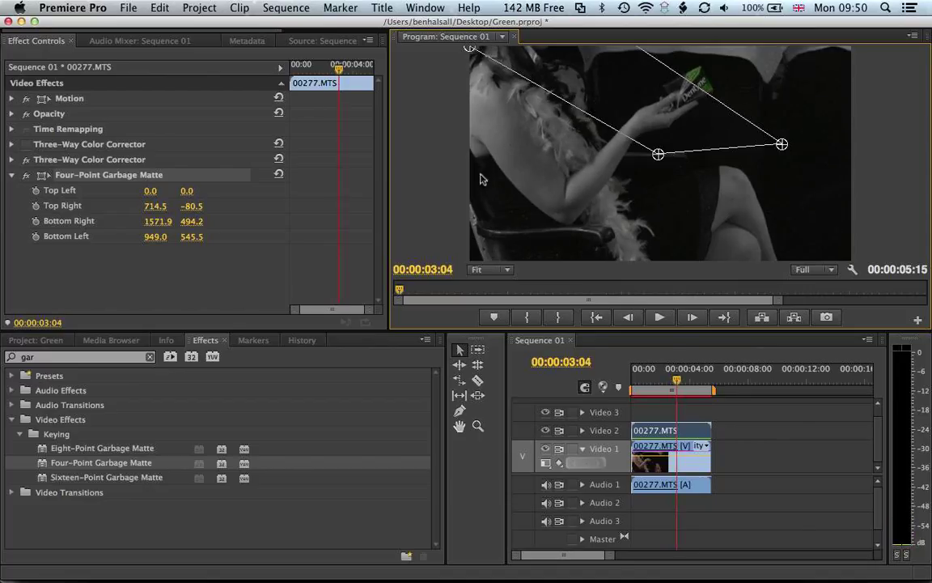
pyautogui.click(489, 269)
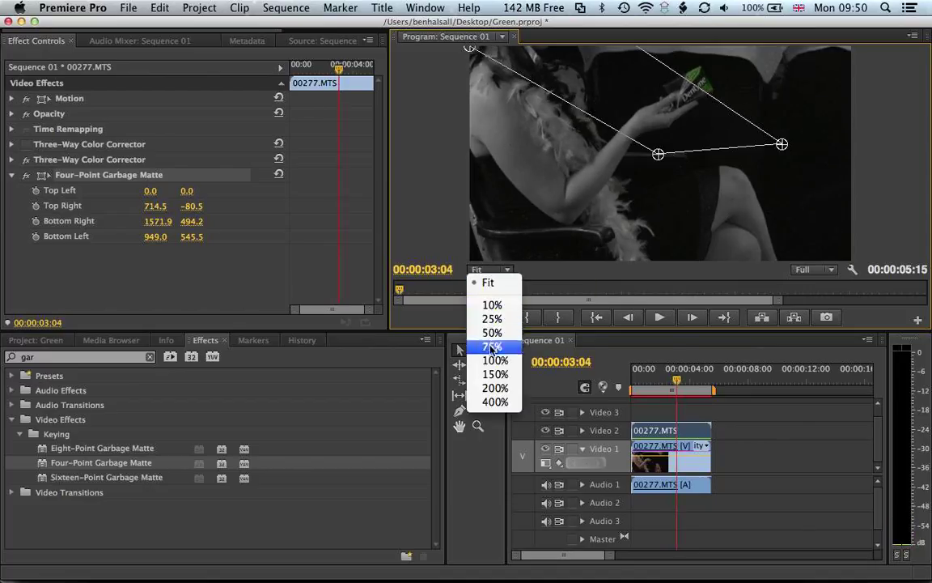
# - Zoom the Program monitor to 10% and push the top and bottom-left matte corners outside the frame
pyautogui.click(491, 333)
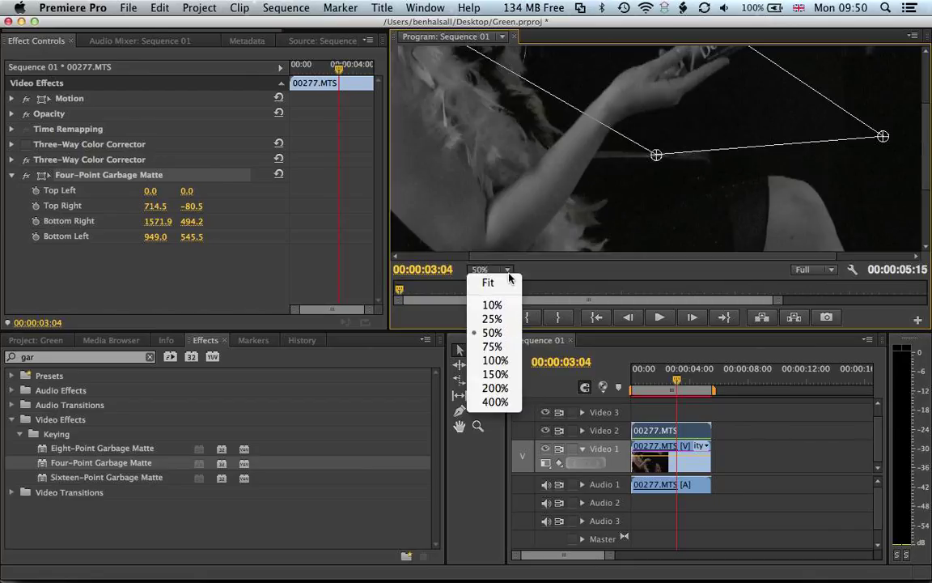
pyautogui.click(492, 304)
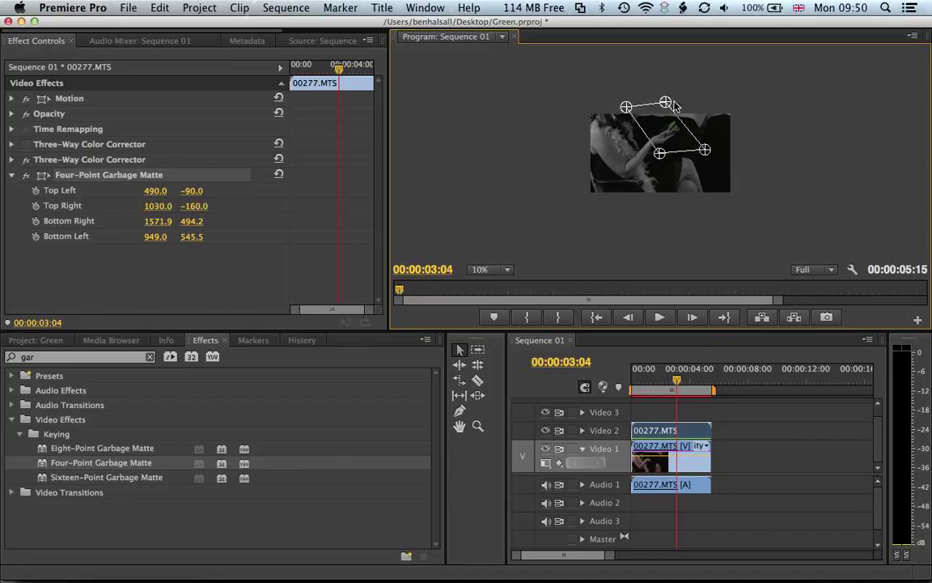
pyautogui.moveTo(666, 103); pyautogui.dragTo(690, 106)
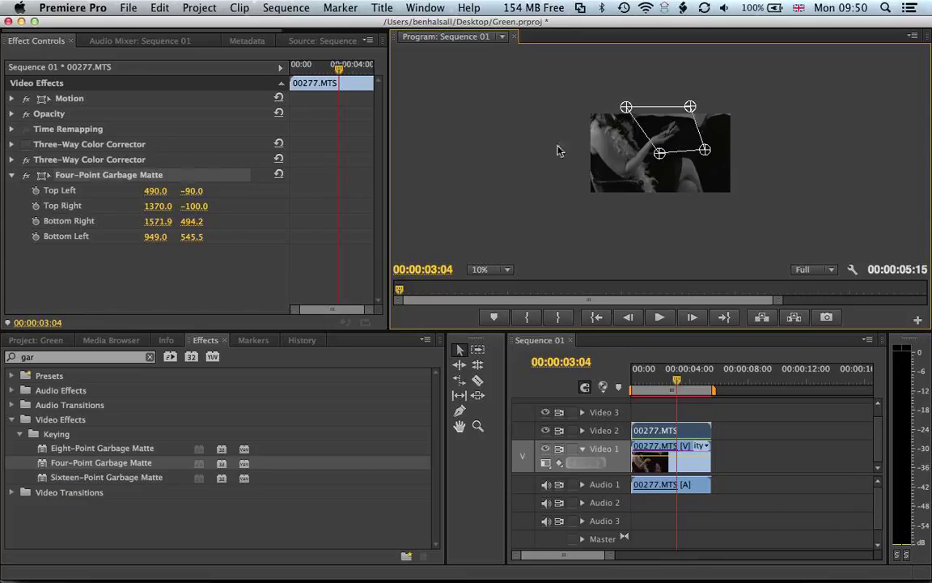
pyautogui.moveTo(626, 106); pyautogui.dragTo(575, 110)
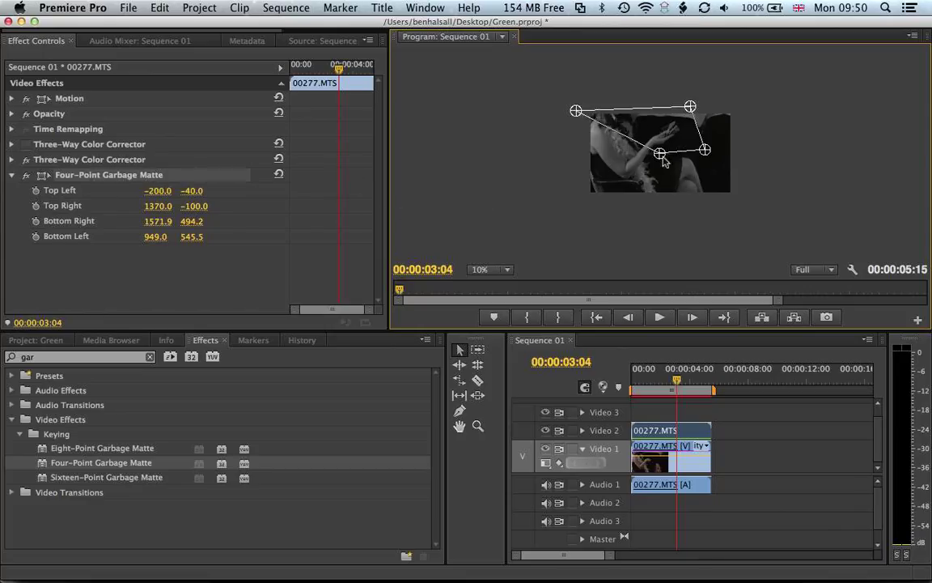
pyautogui.moveTo(659, 153); pyautogui.dragTo(580, 211)
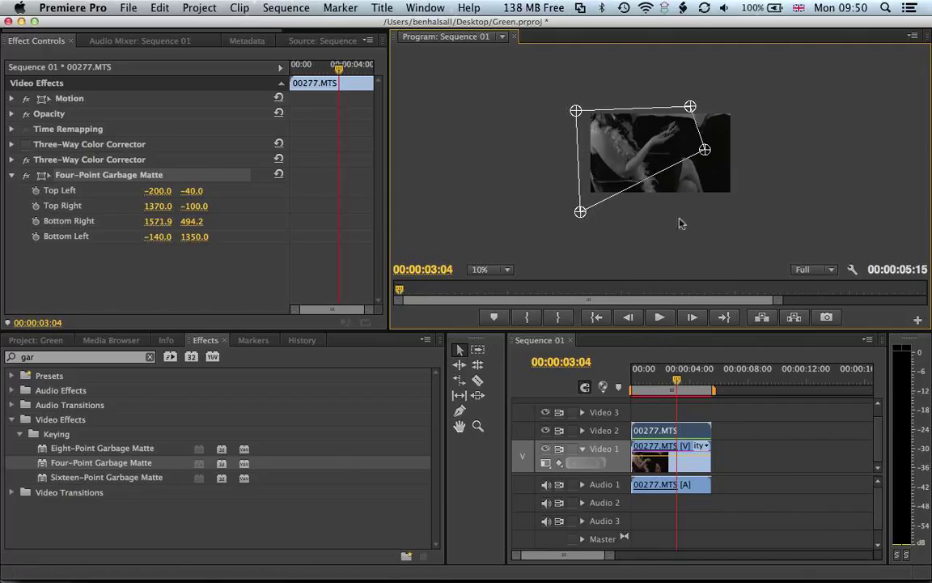